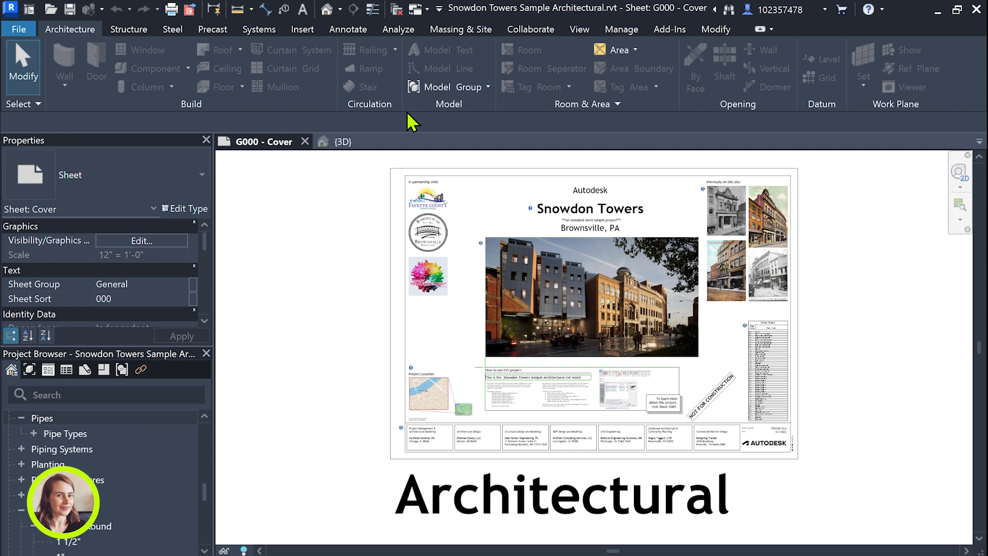
Switch to the {3D} view and save the project to Documents via Save As > Project
left_click(342, 141)
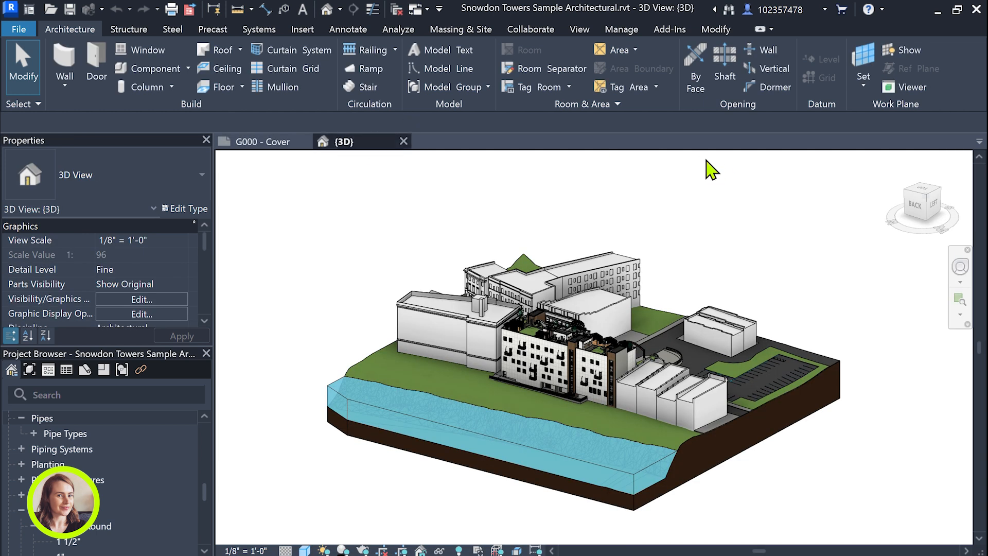
left_click(11, 9)
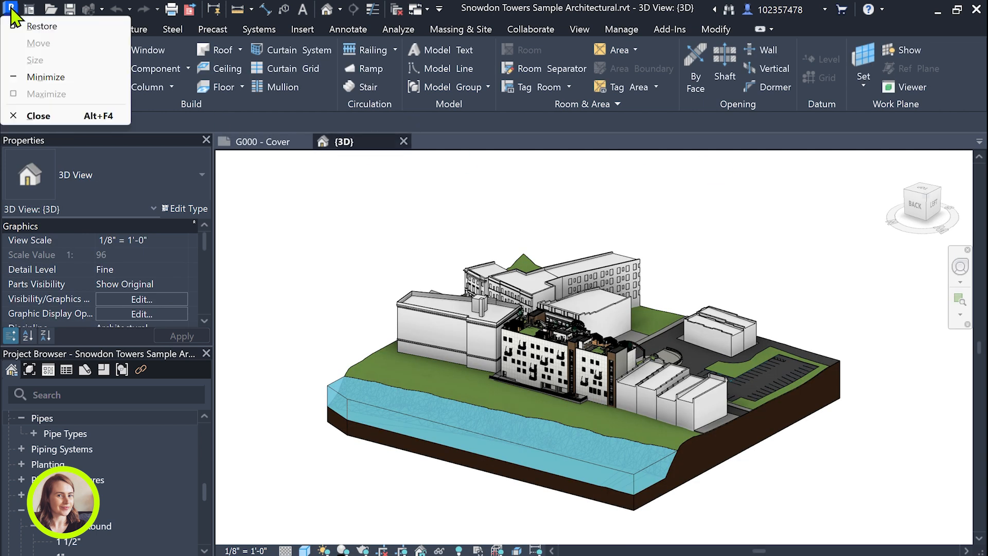
left_click(19, 29)
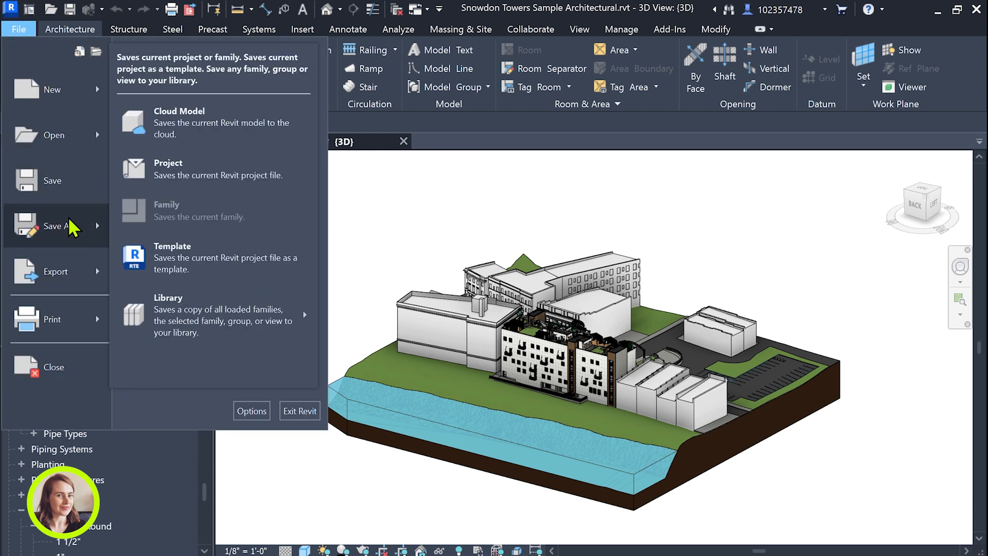
mouse_move(196, 175)
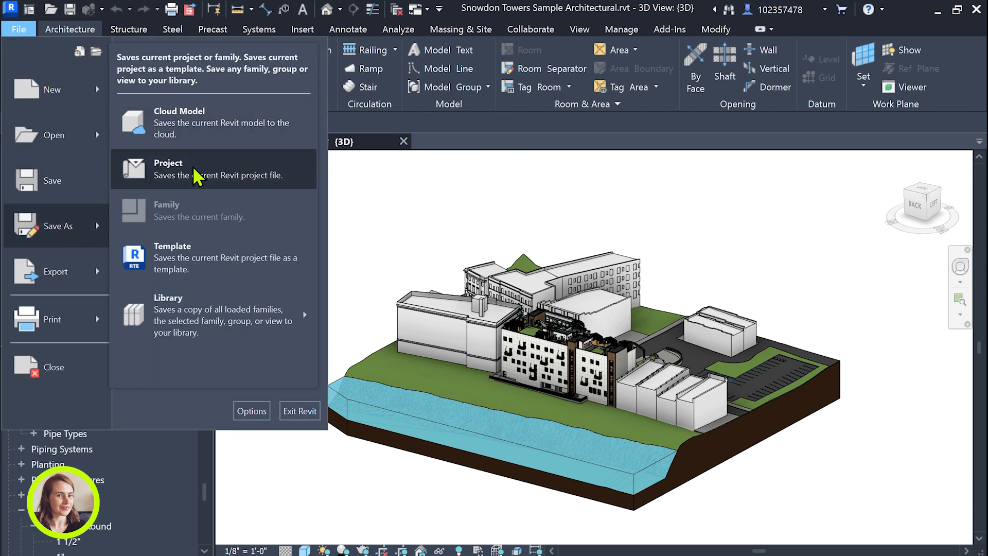
left_click(168, 169)
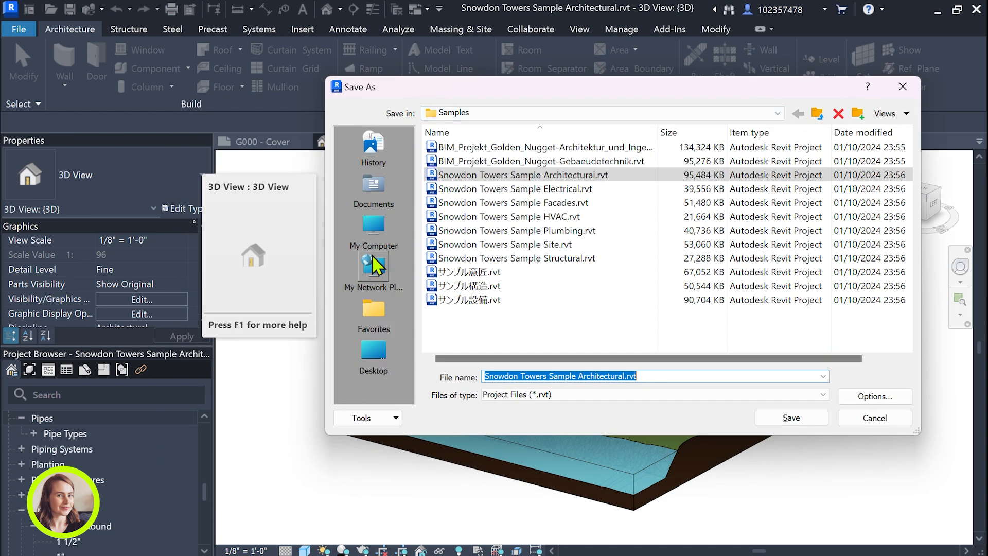
left_click(372, 188)
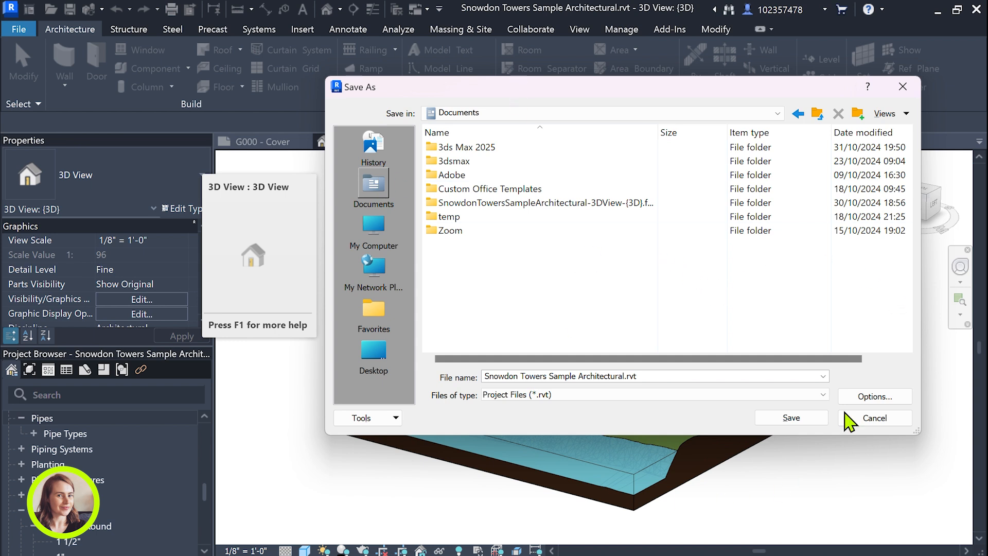
left_click(875, 418)
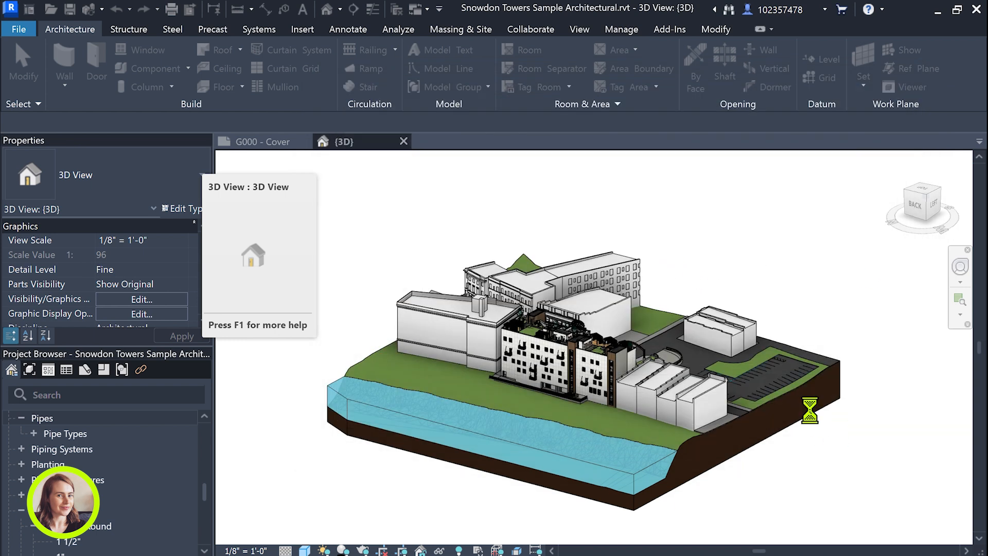
mouse_move(455, 187)
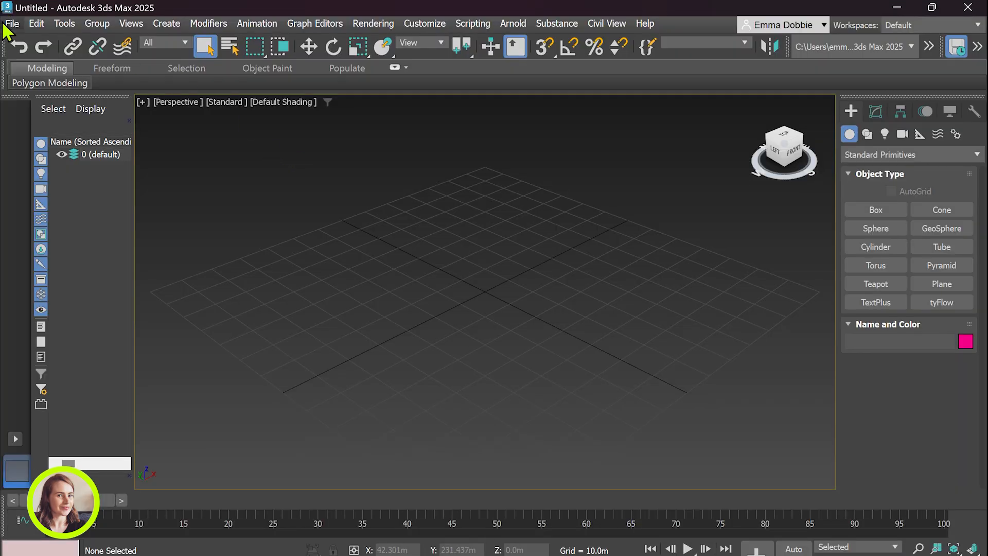
Open Snowdon Towers Sample Architectural.rvt from Documents
left_click(12, 23)
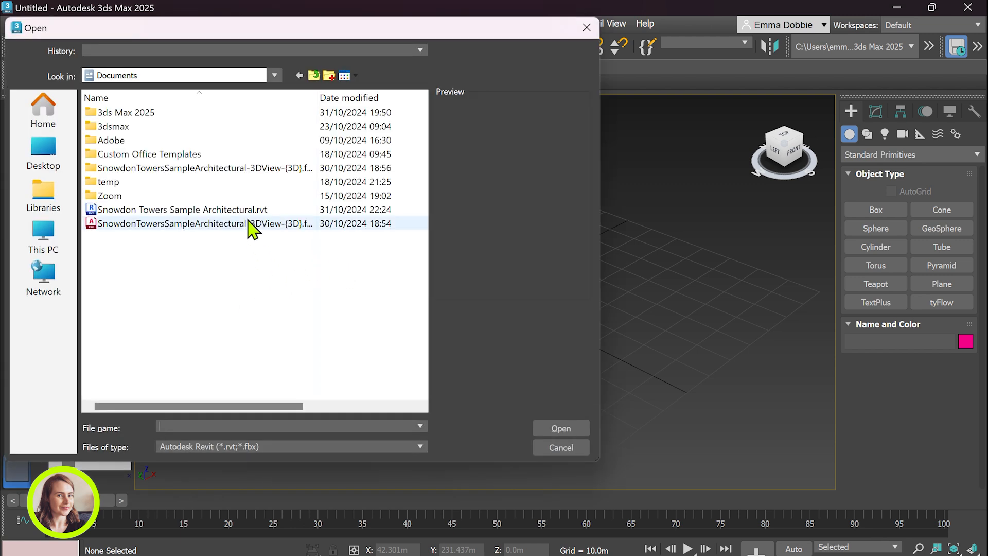
left_click(182, 209)
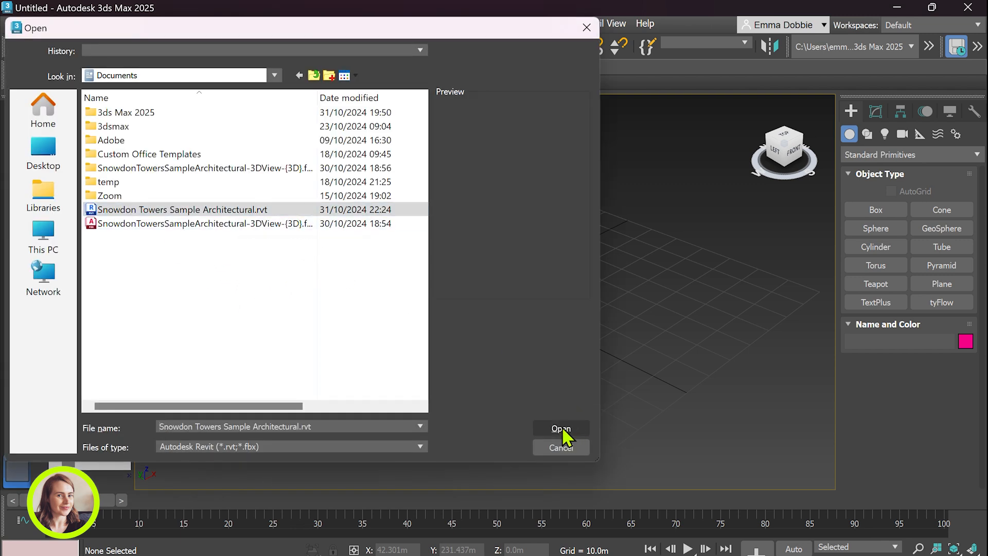
left_click(559, 429)
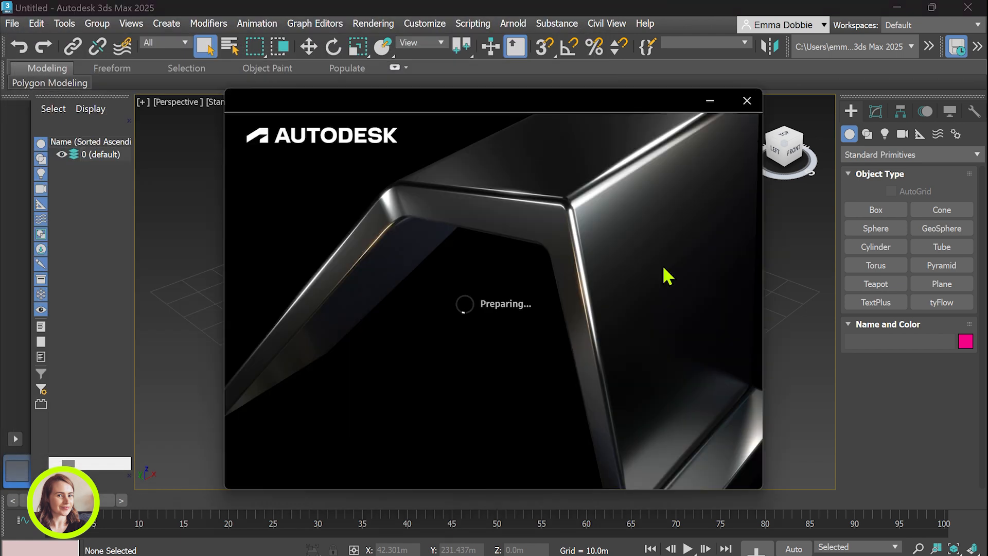
Install the Revit Interoperability 2025 component from the prompt
left_click_drag(668, 275, 521, 129)
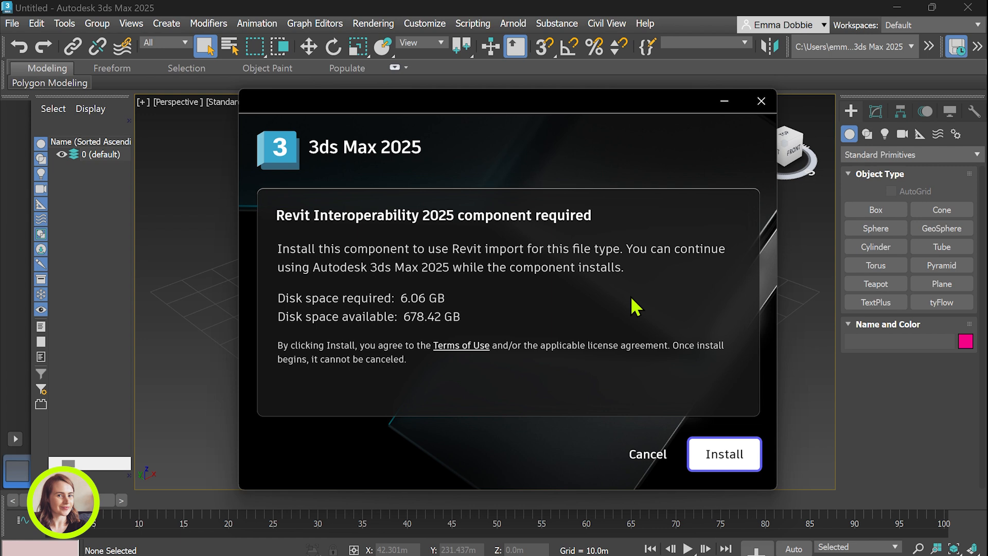
mouse_move(621, 258)
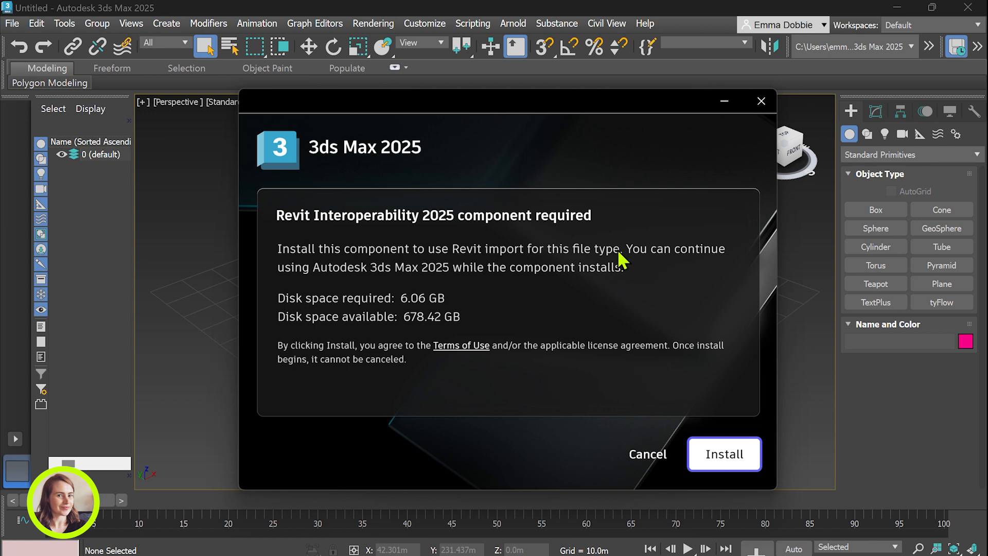
mouse_move(405, 255)
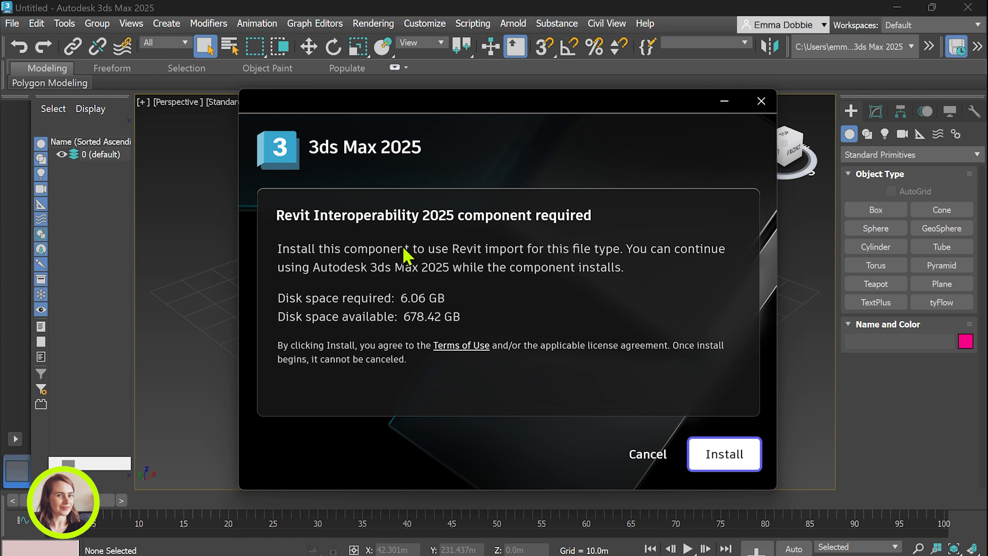
mouse_move(410, 263)
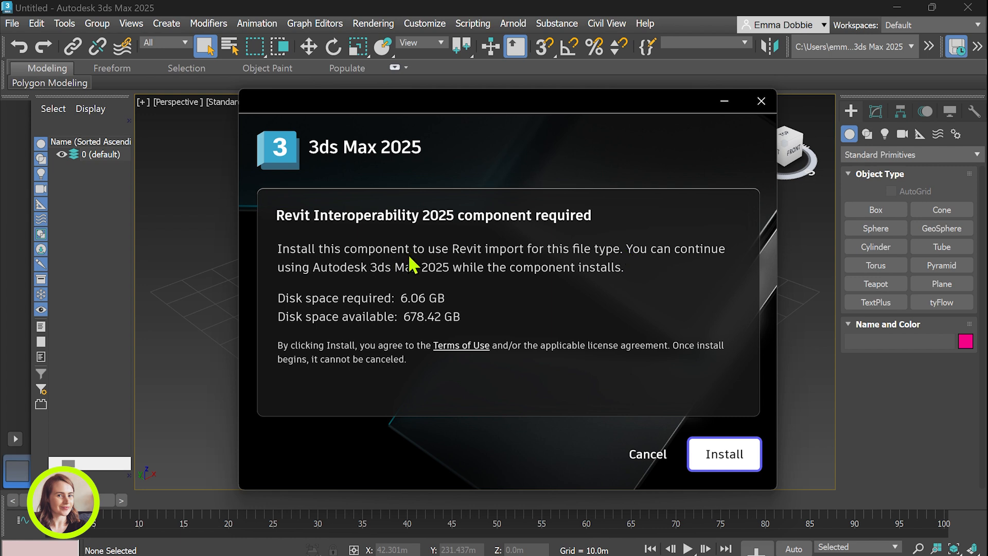
mouse_move(412, 366)
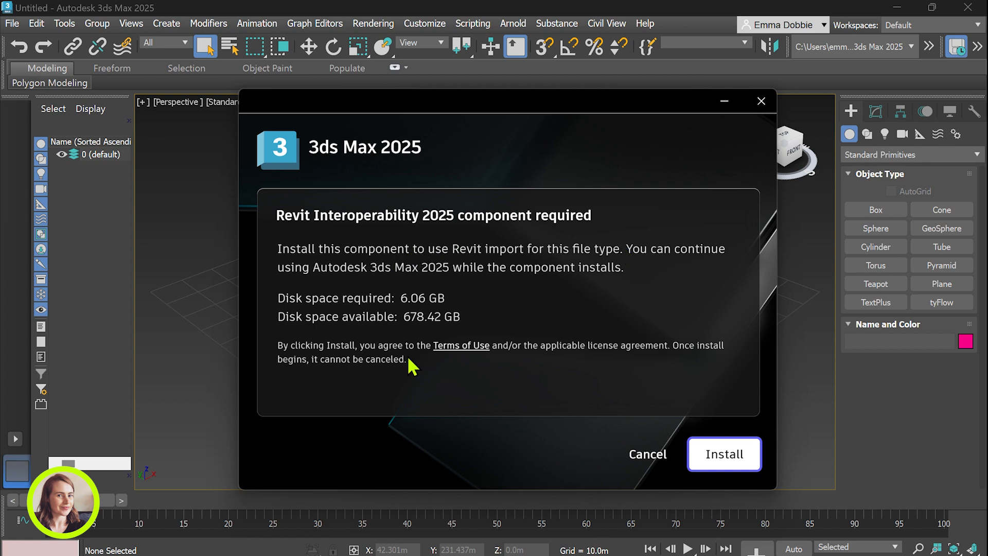
left_click(723, 454)
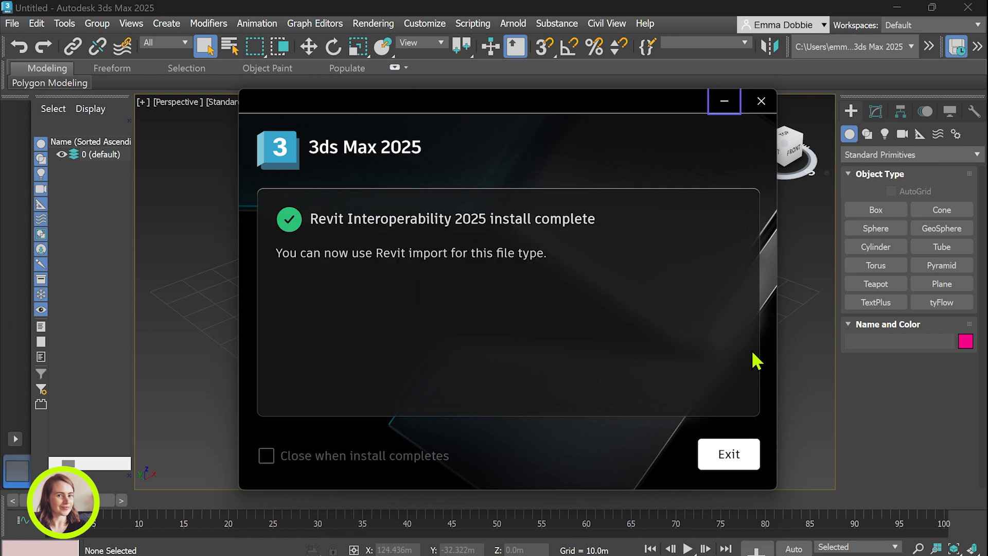
mouse_move(775, 384)
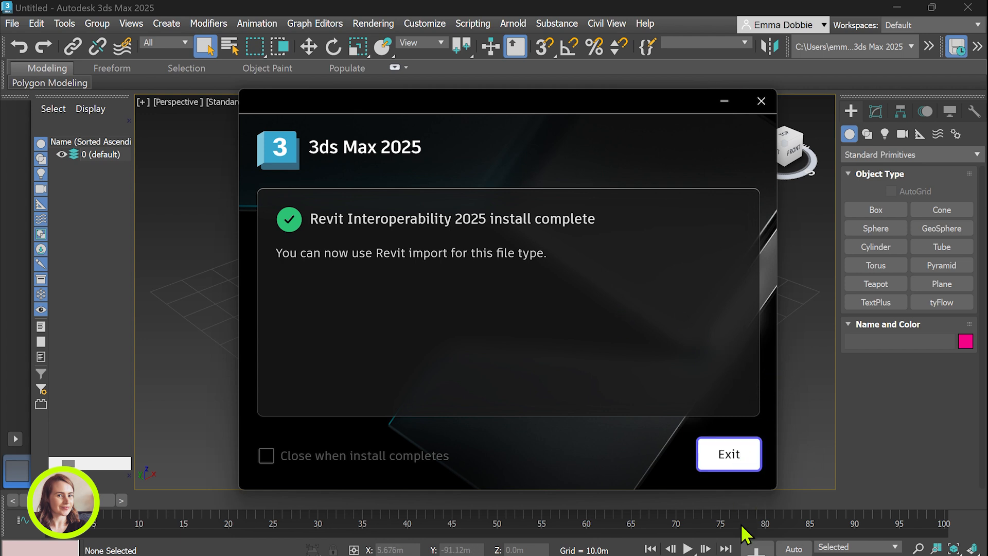
Close the finished installer and show the File menu's import options
left_click(727, 454)
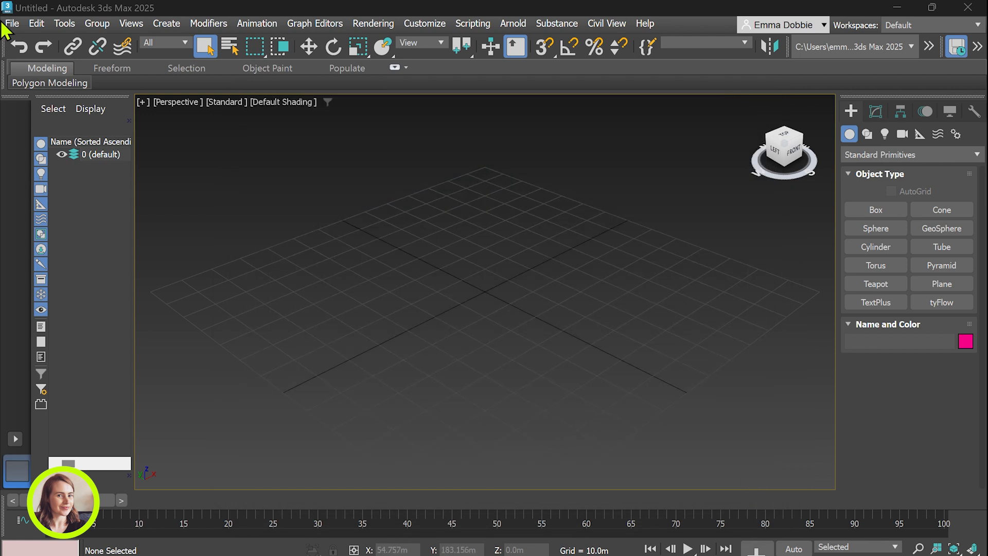
mouse_move(17, 30)
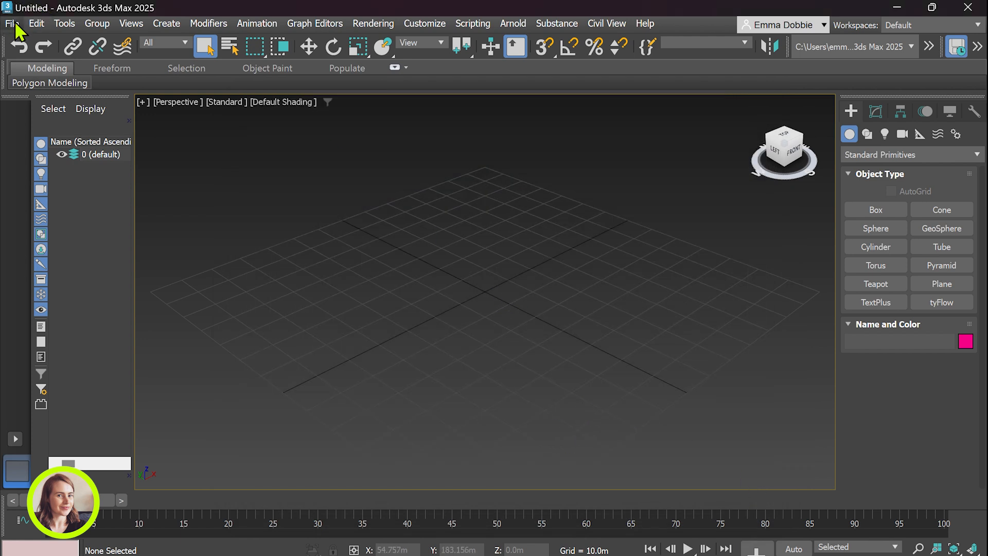
left_click(12, 24)
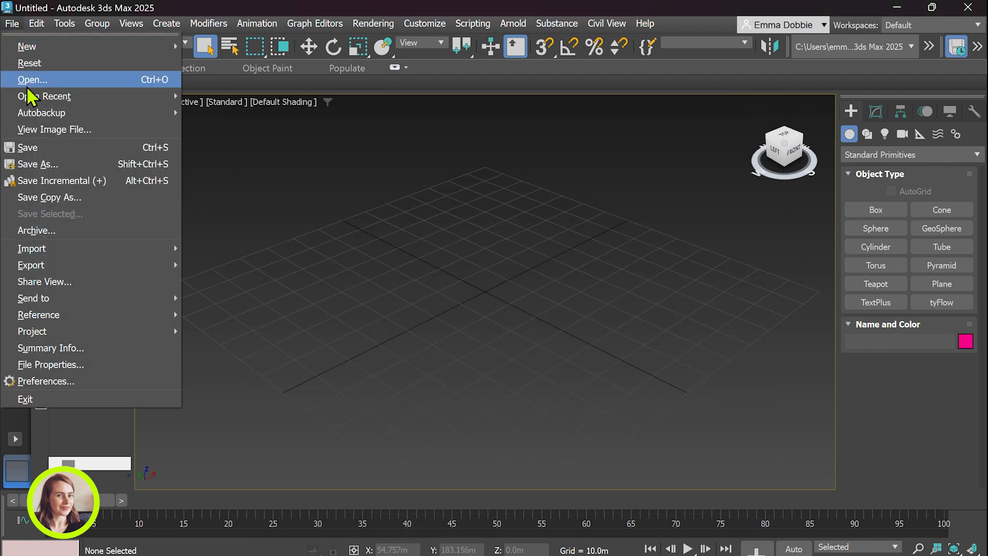
mouse_move(31, 248)
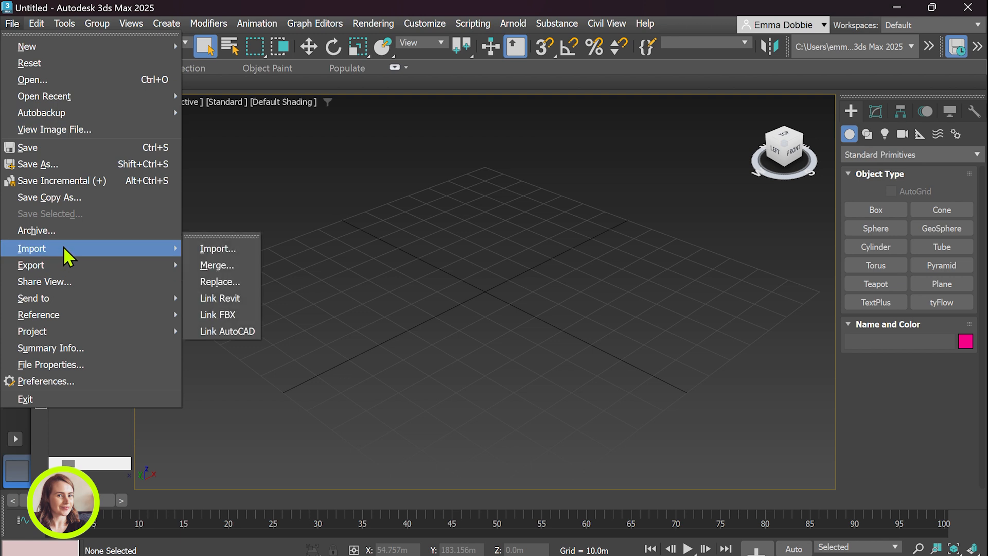
mouse_move(221, 298)
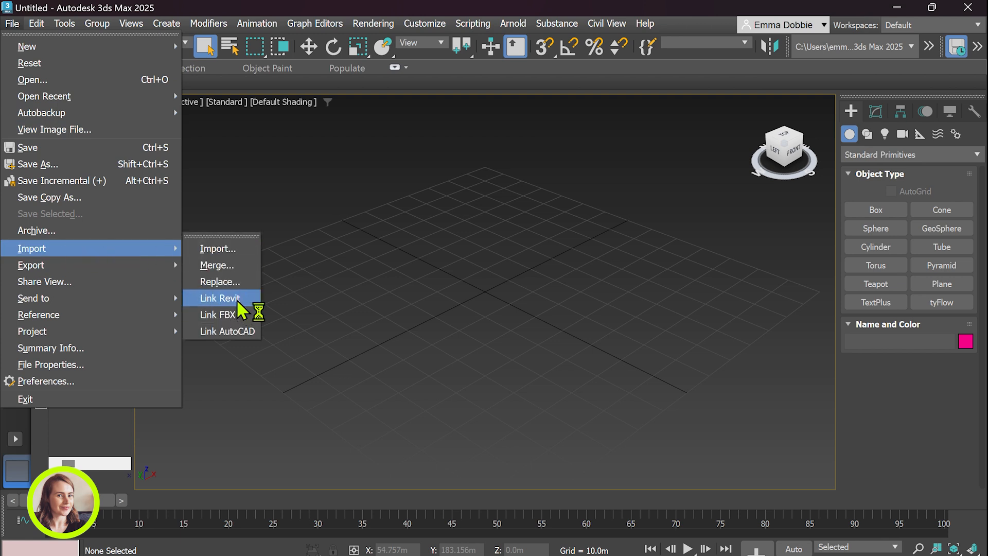
mouse_move(221, 298)
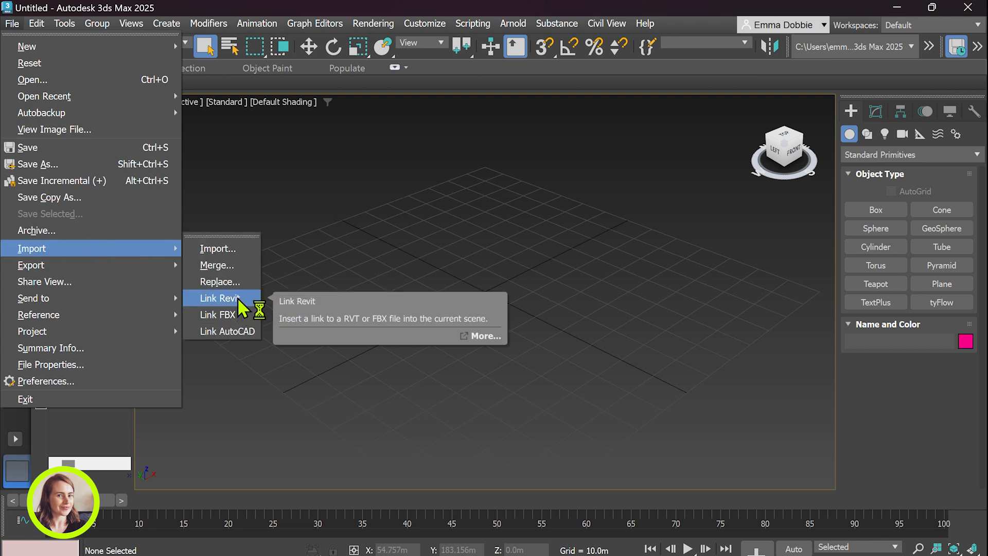
mouse_move(217, 315)
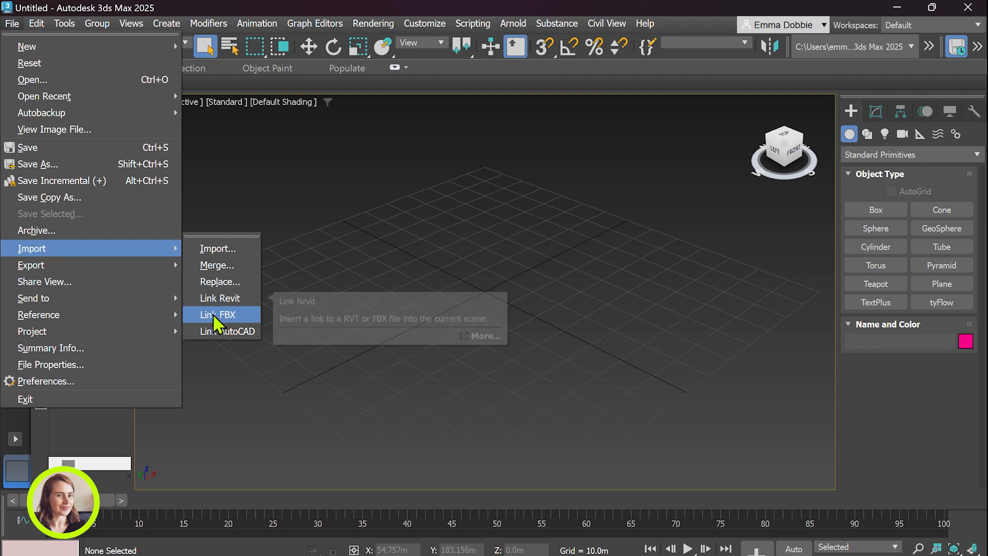
mouse_move(219, 314)
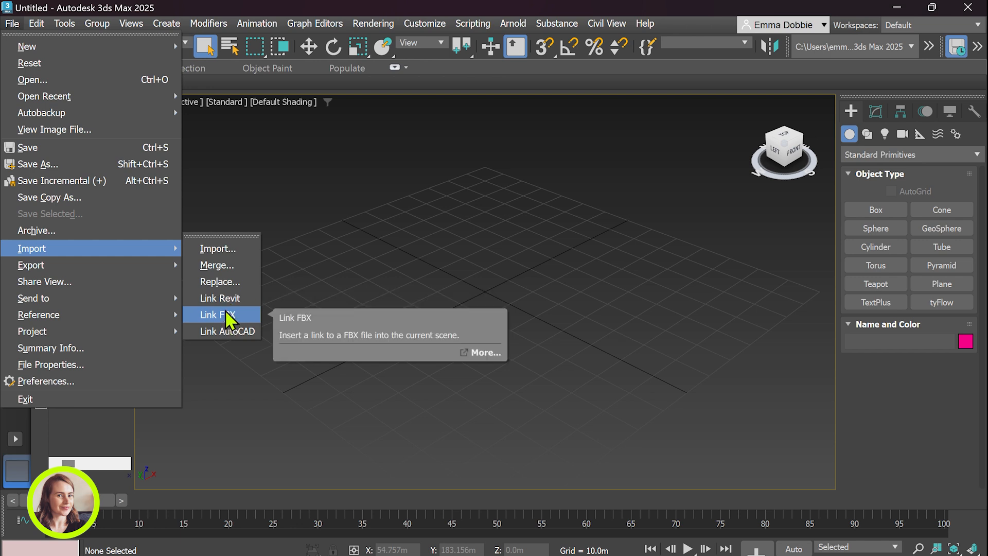
mouse_move(236, 325)
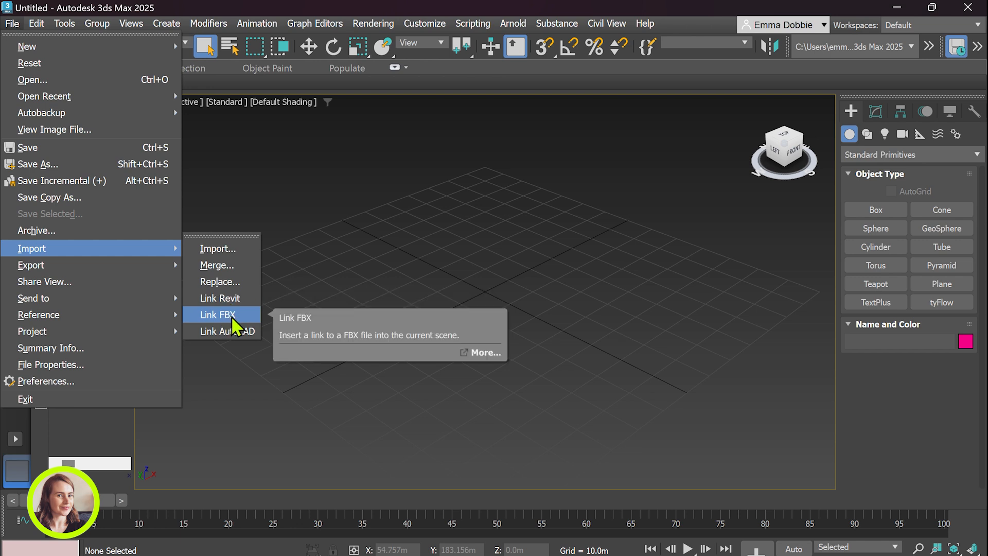
mouse_move(241, 325)
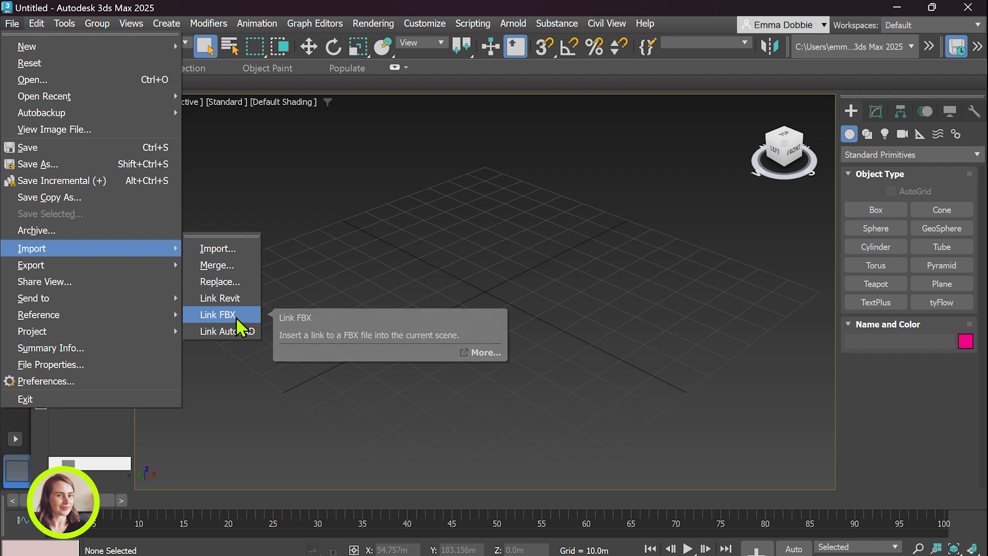
mouse_move(220, 298)
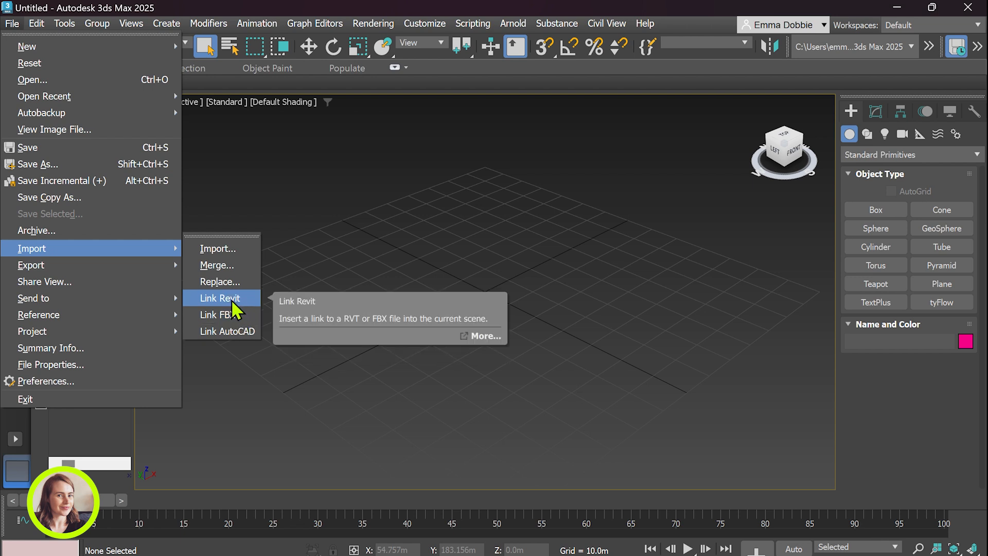
Link Snowdon Towers Sample Architectural.rvt from Documents using File > Import > Link Revit
left_click(220, 298)
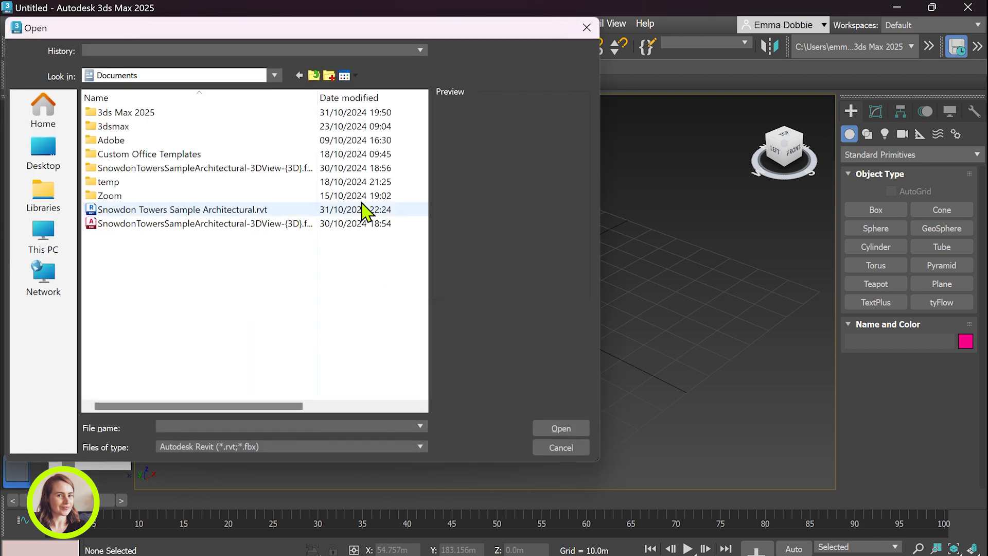
left_click(182, 210)
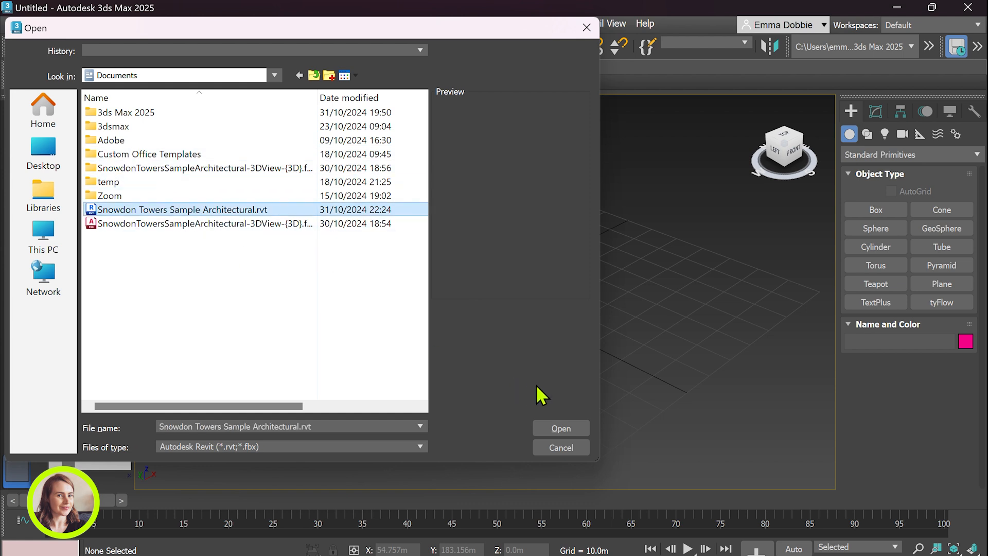
left_click(559, 427)
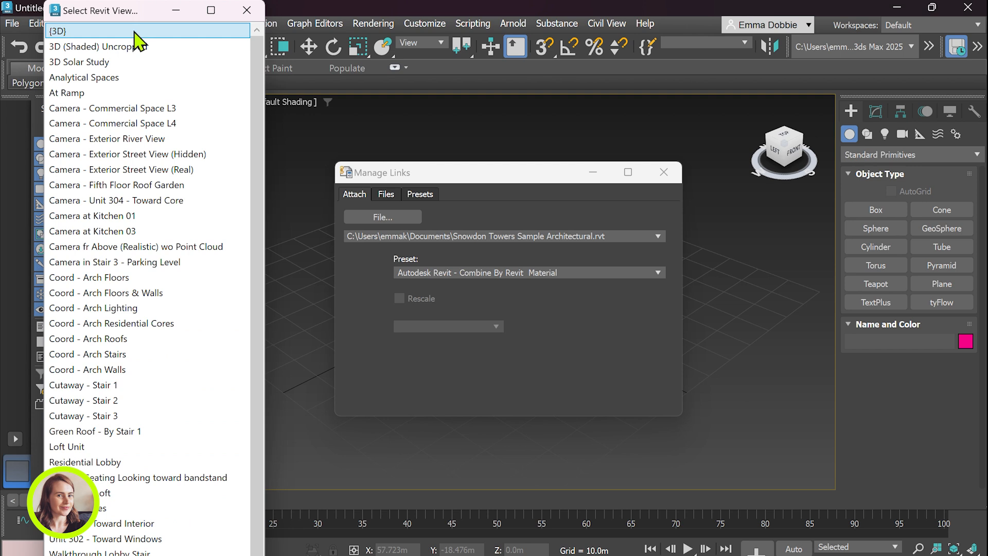
mouse_move(19, 82)
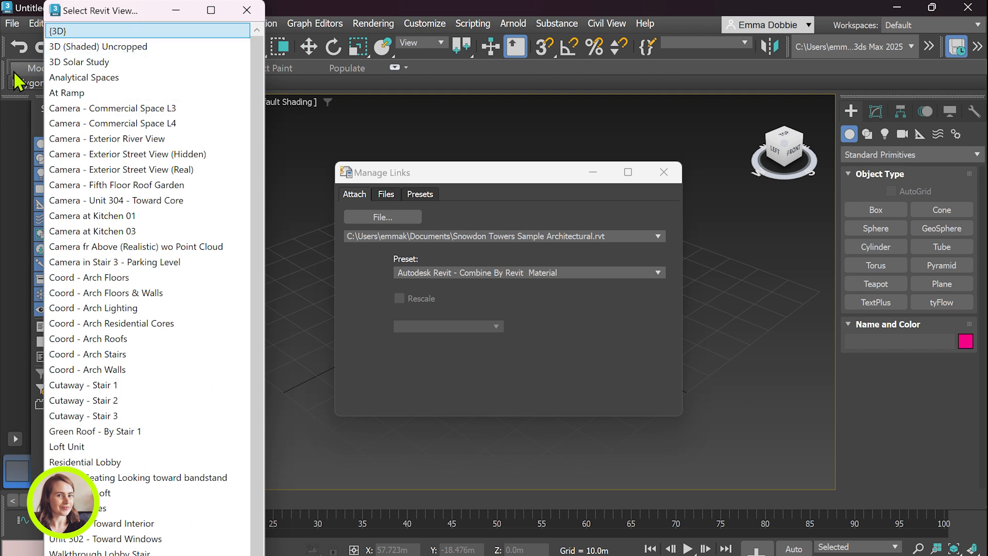
mouse_move(140, 43)
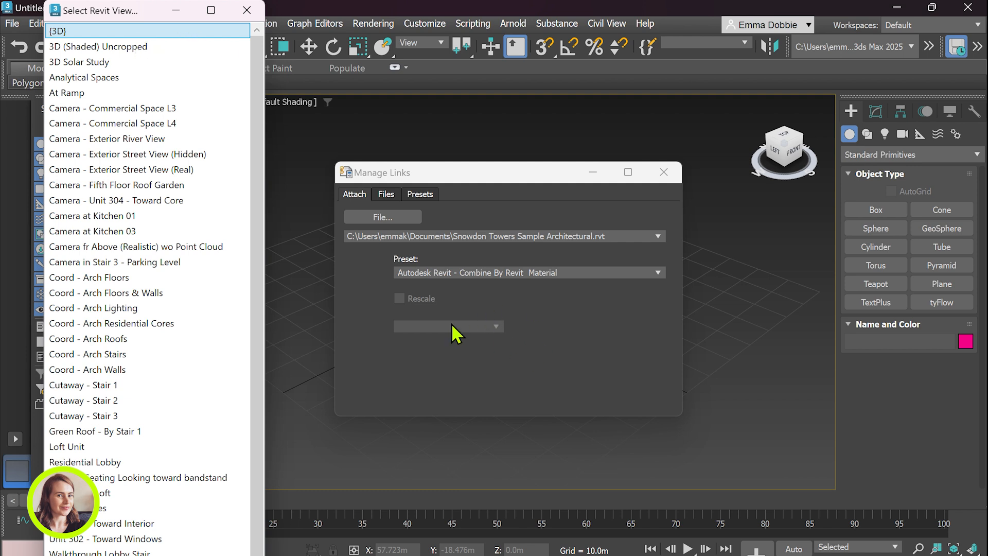
mouse_move(400, 272)
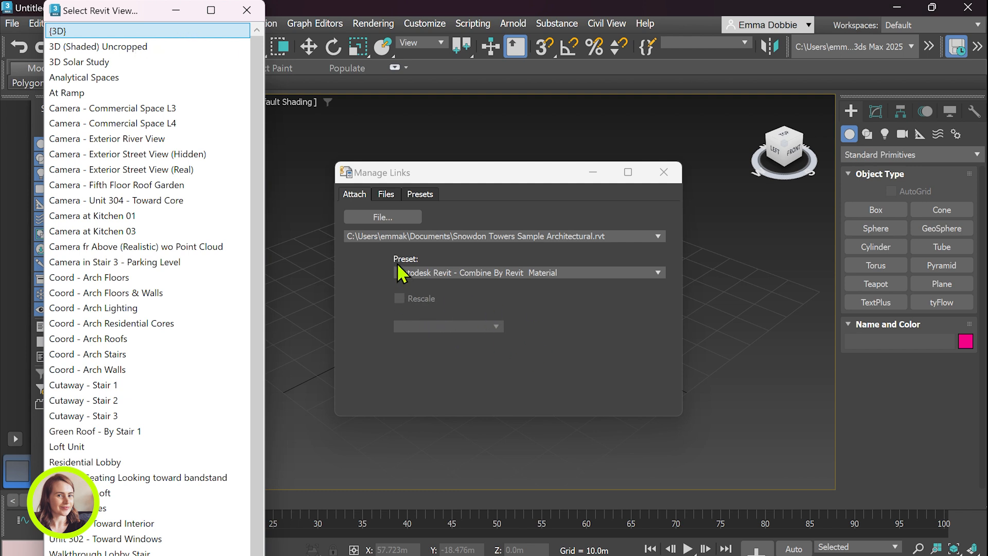
mouse_move(410, 280)
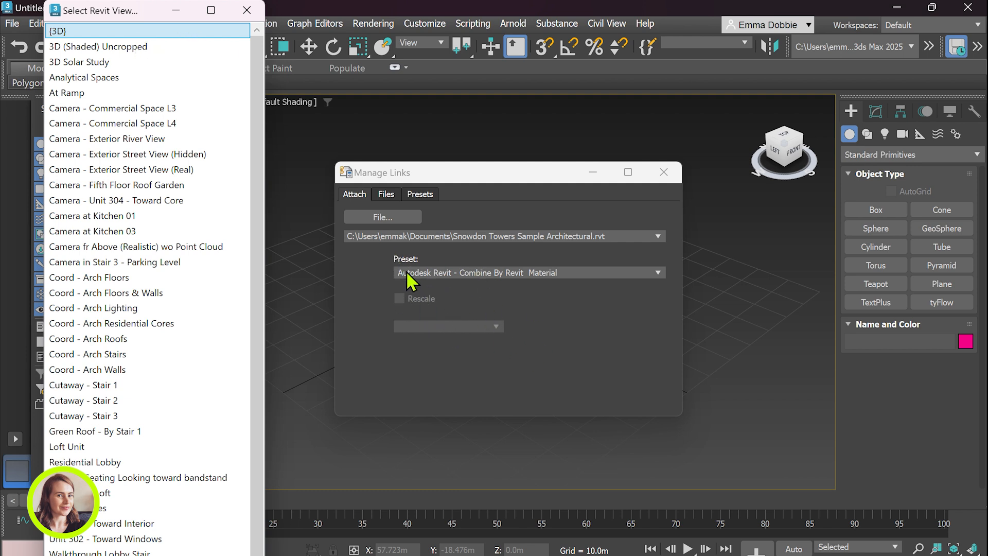
mouse_move(658, 297)
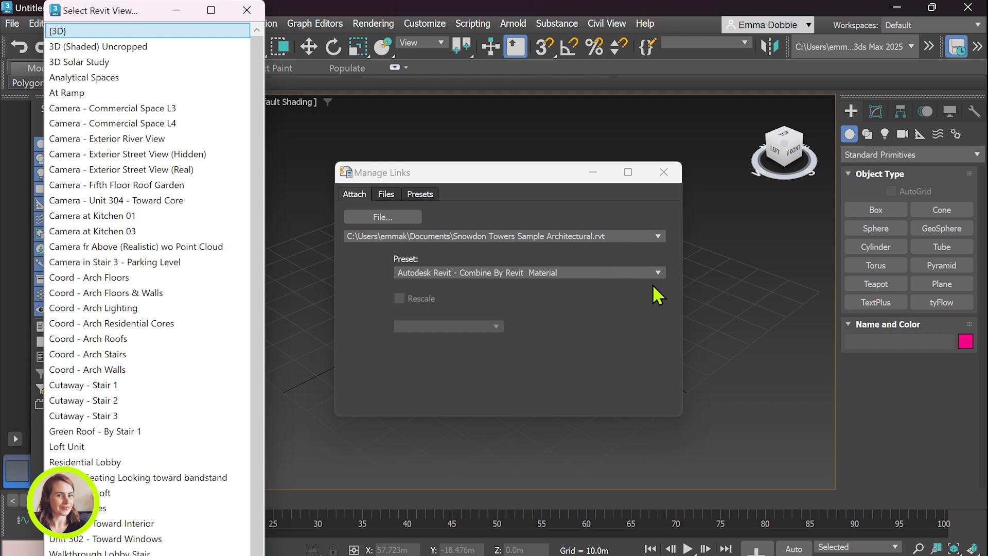
mouse_move(657, 287)
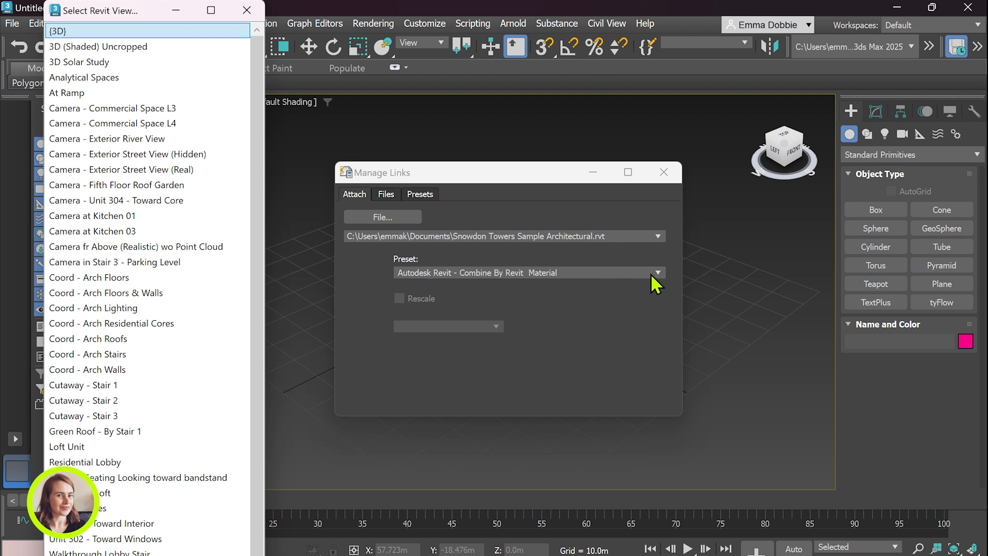
mouse_move(657, 283)
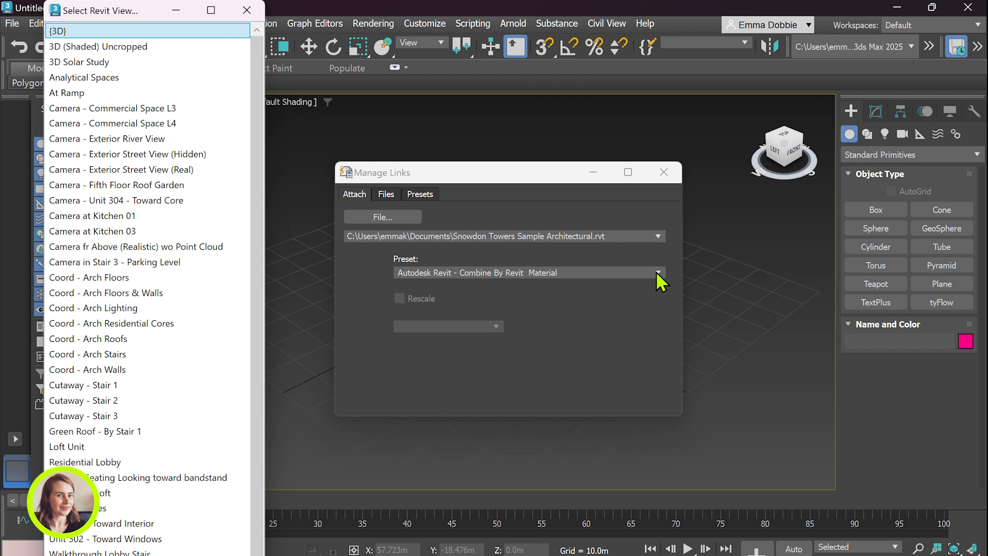
mouse_move(623, 261)
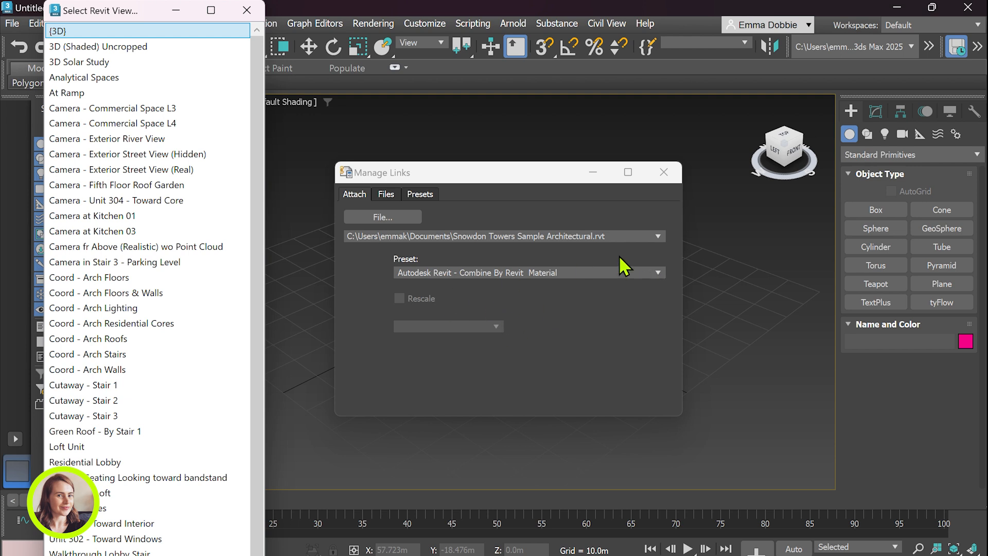
mouse_move(629, 324)
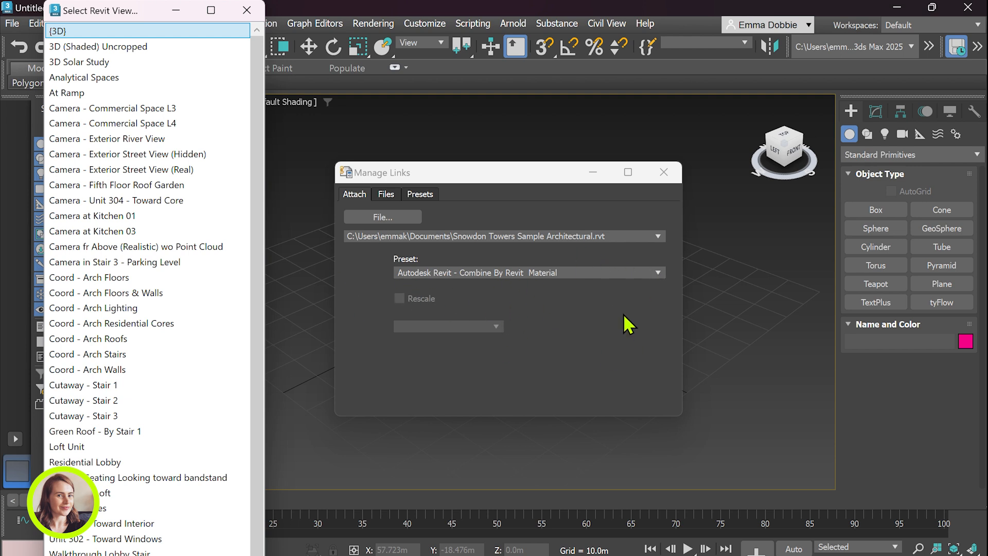
mouse_move(500, 294)
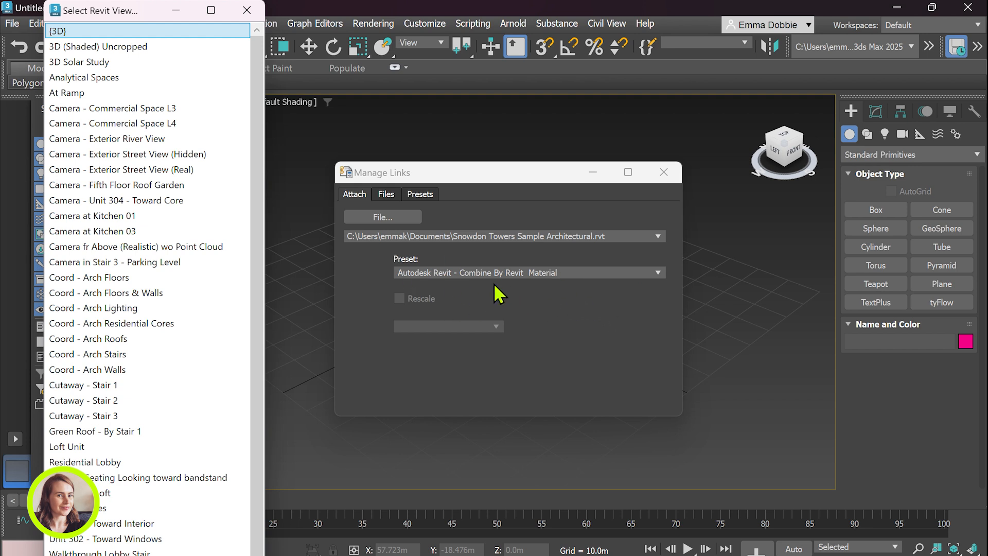
mouse_move(662, 242)
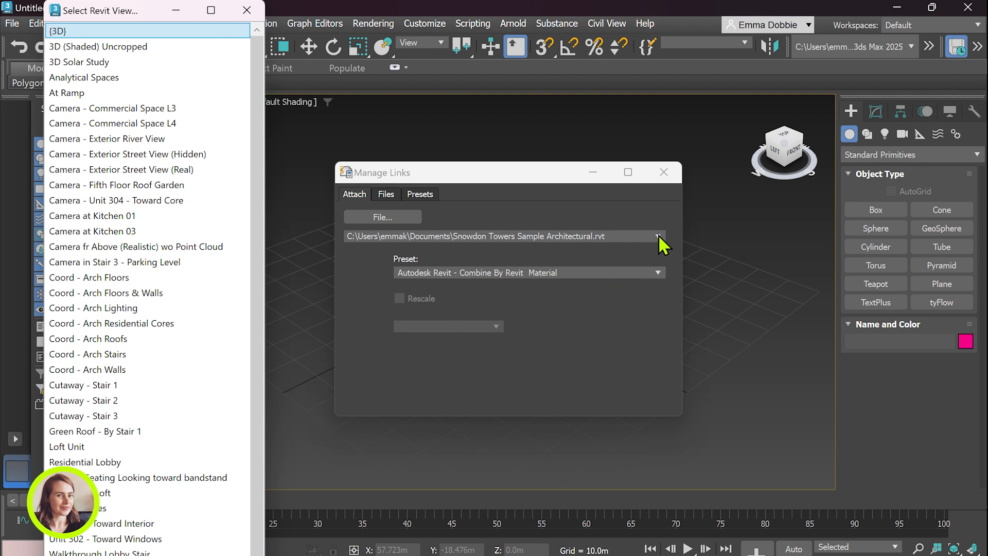
Set the link preset to Combine By Revit Category
left_click(657, 272)
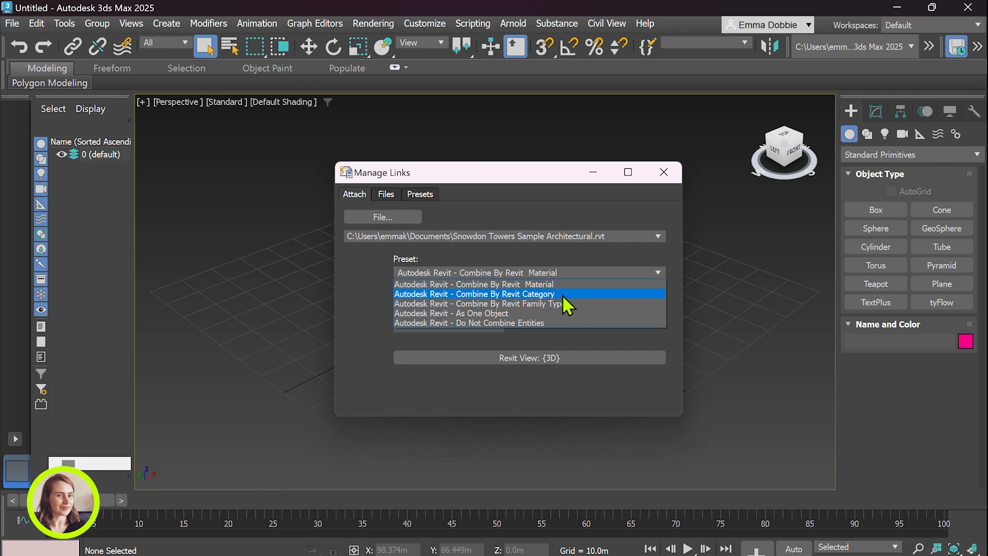
mouse_move(529, 307)
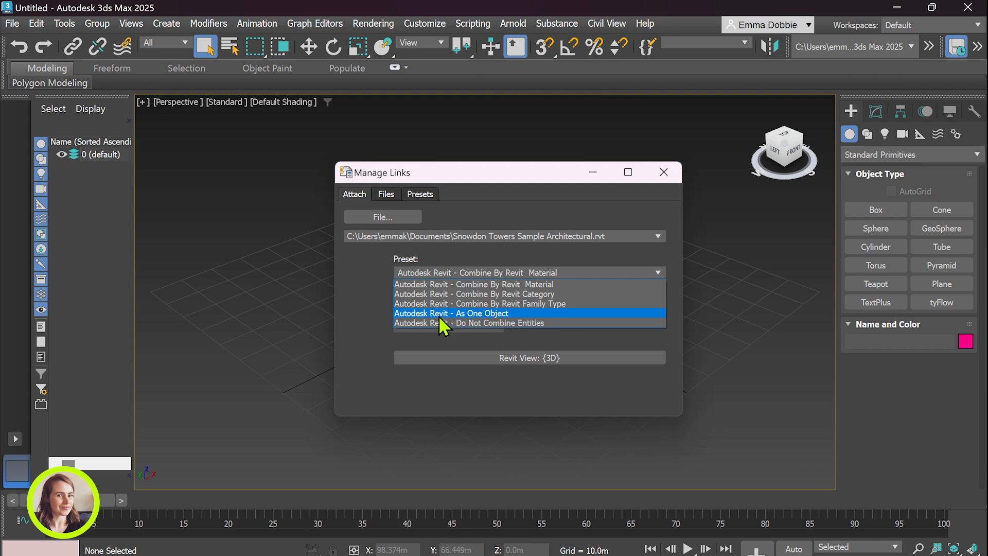
mouse_move(586, 326)
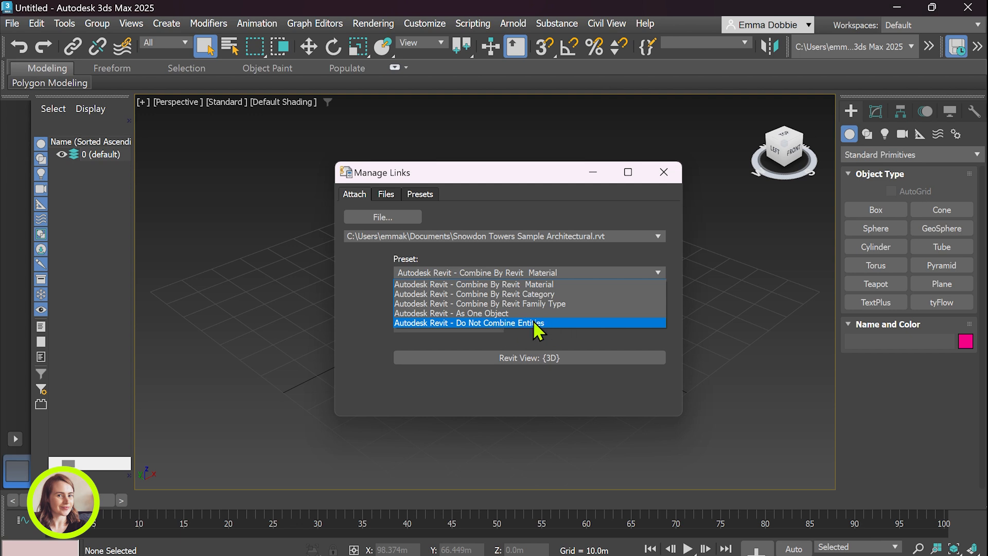
mouse_move(539, 332)
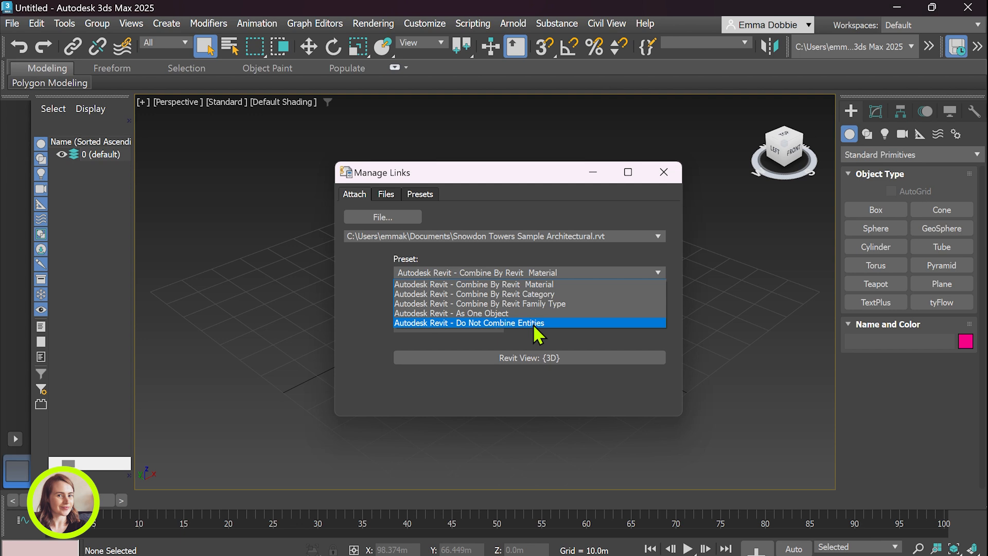
mouse_move(541, 330)
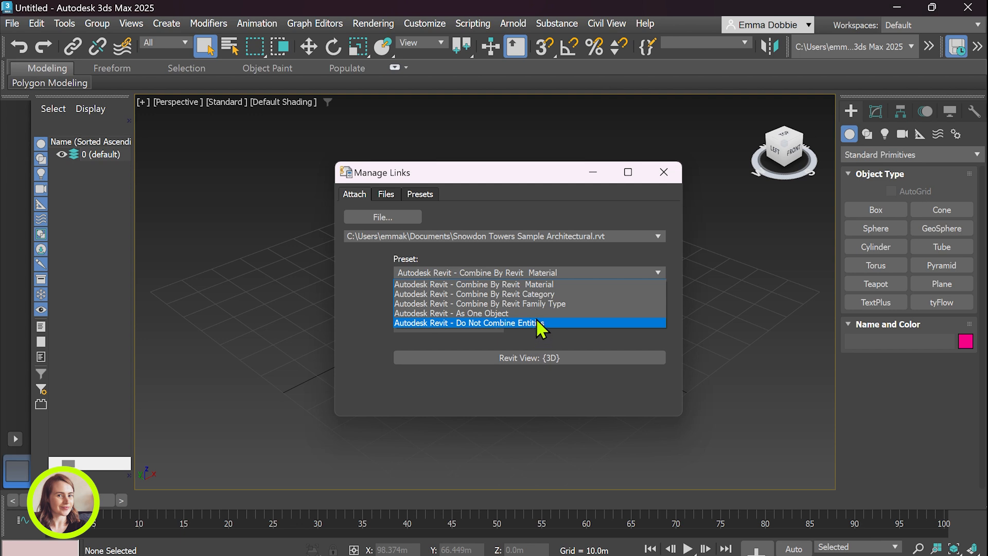
mouse_move(536, 309)
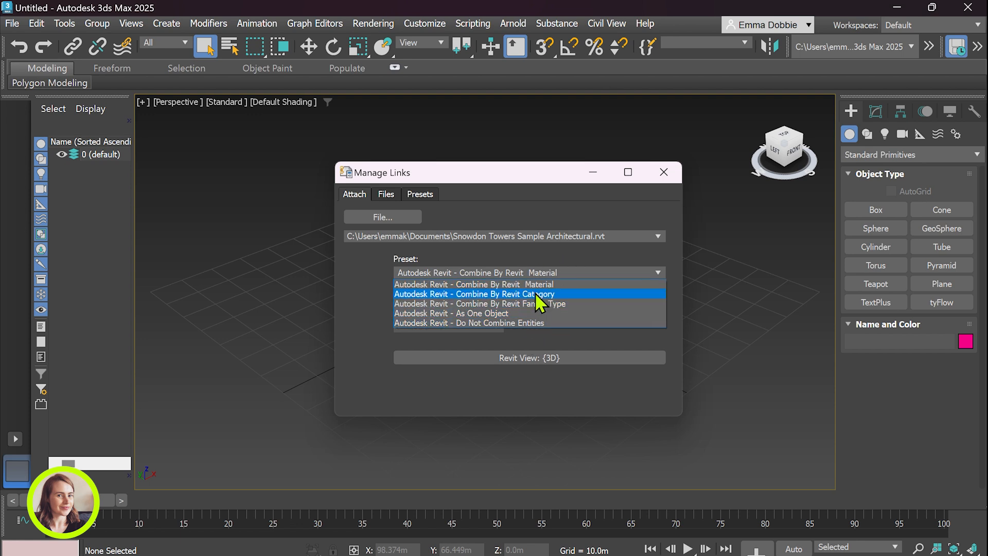
left_click(474, 294)
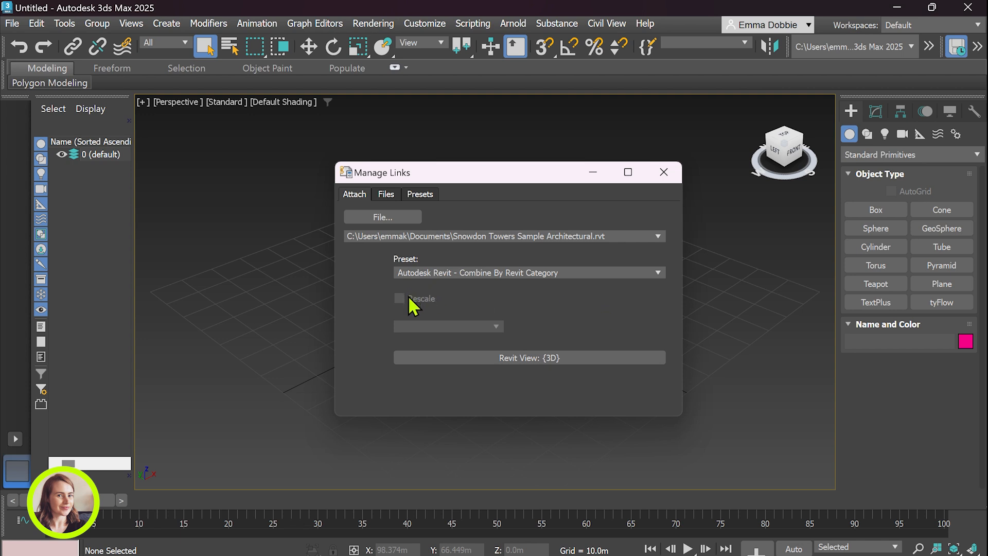
mouse_move(457, 308)
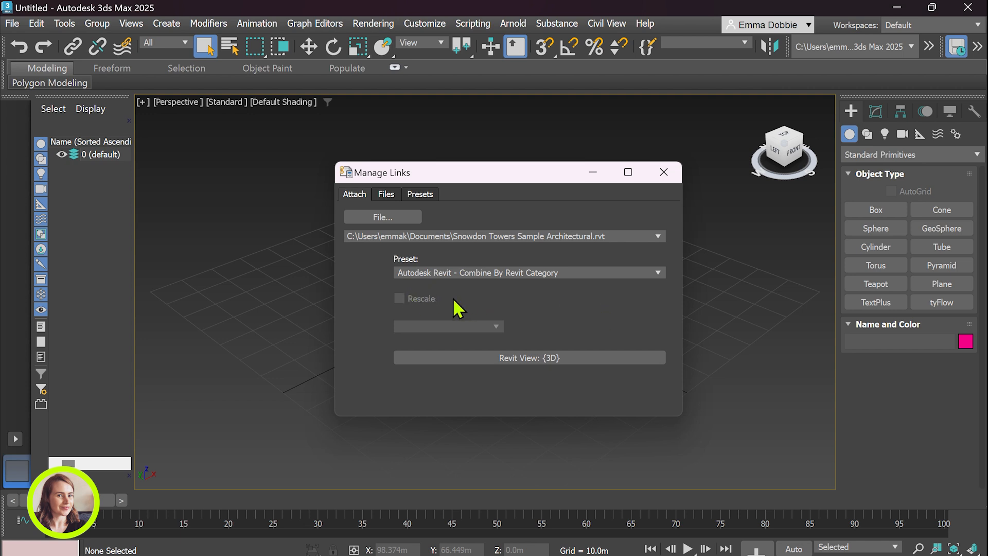
mouse_move(452, 309)
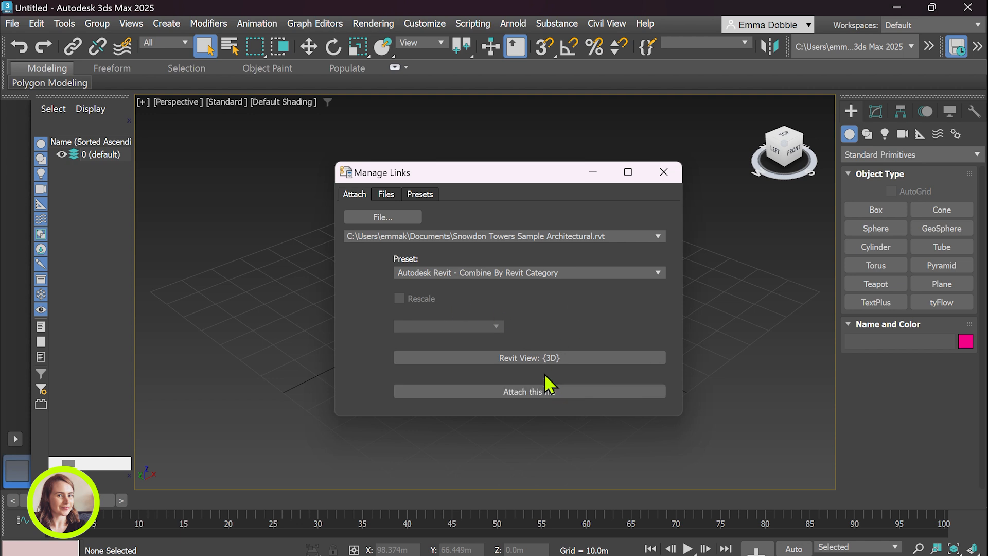
Attach the Snowdon Towers file and close the Manage Links dialog
left_click(385, 194)
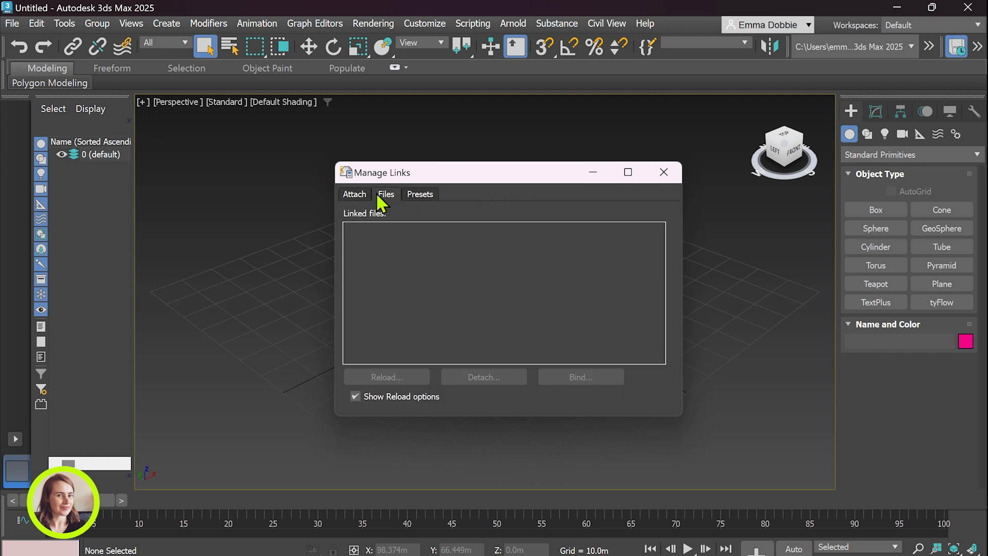
left_click(663, 171)
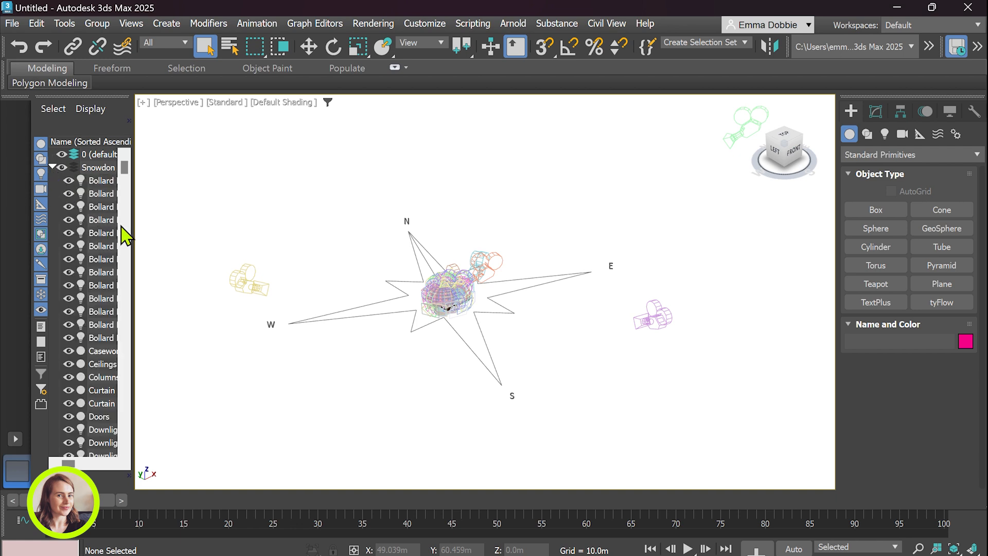
mouse_move(137, 244)
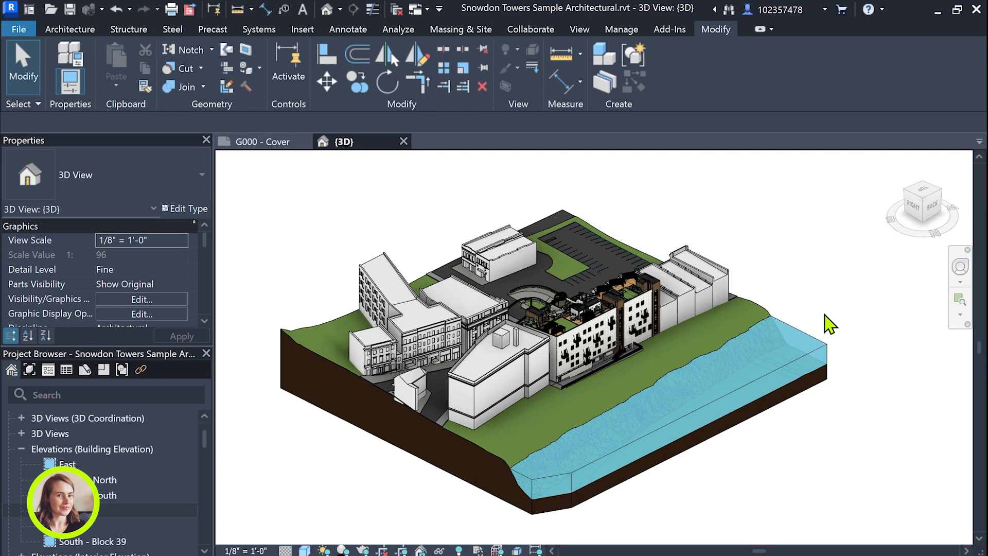
mouse_move(744, 326)
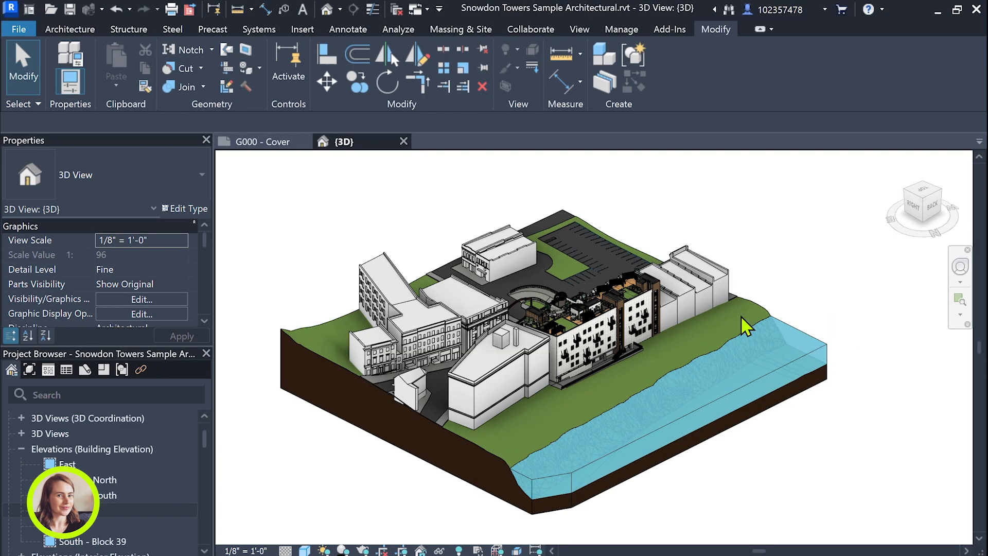
mouse_move(603, 362)
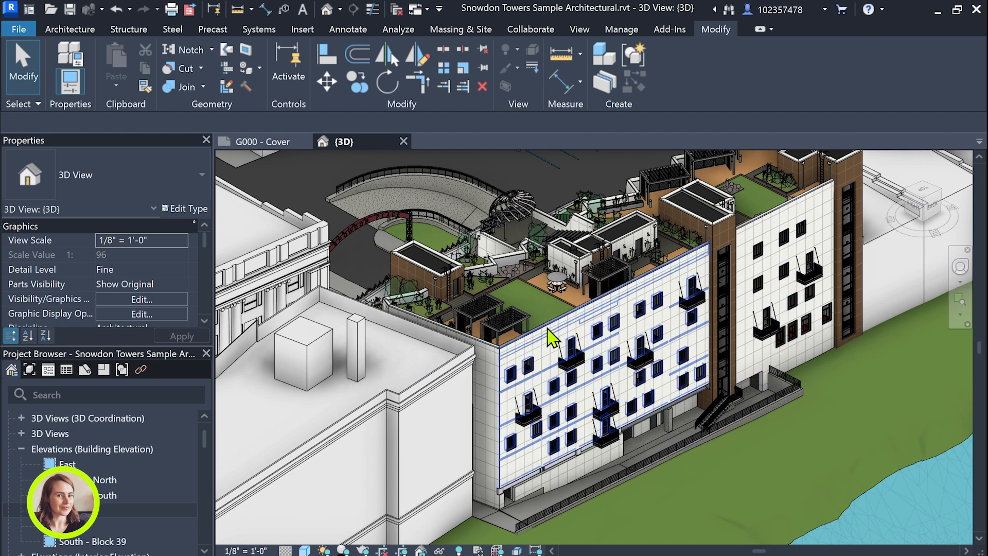
mouse_move(569, 333)
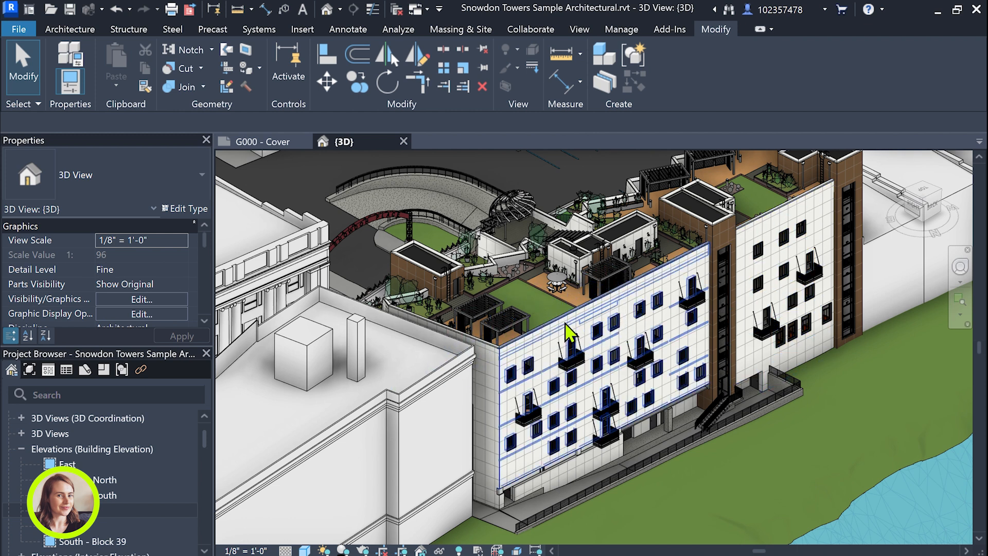
Select the gridded curtain wall facade of the riverside apartment block
left_click(570, 328)
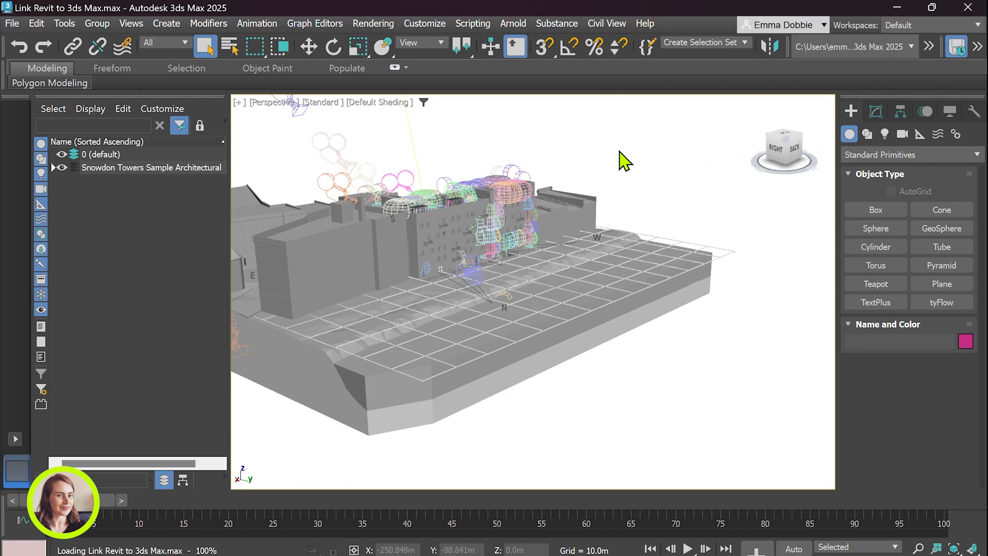
Orbit the perspective view toward the Snowdon Towers building facade
left_click_drag(624, 158, 668, 174)
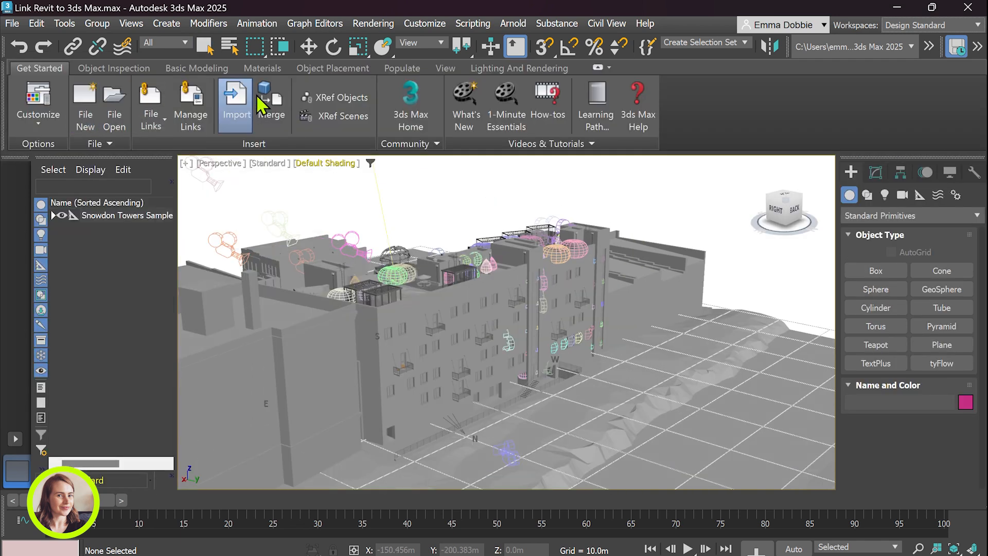
mouse_move(191, 104)
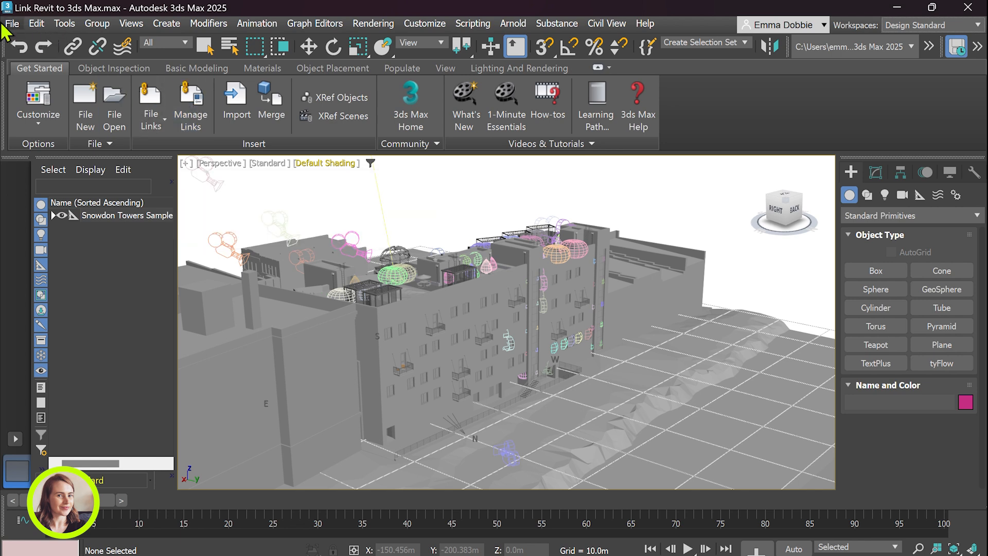
Open Manage Links from File > Reference
left_click(11, 23)
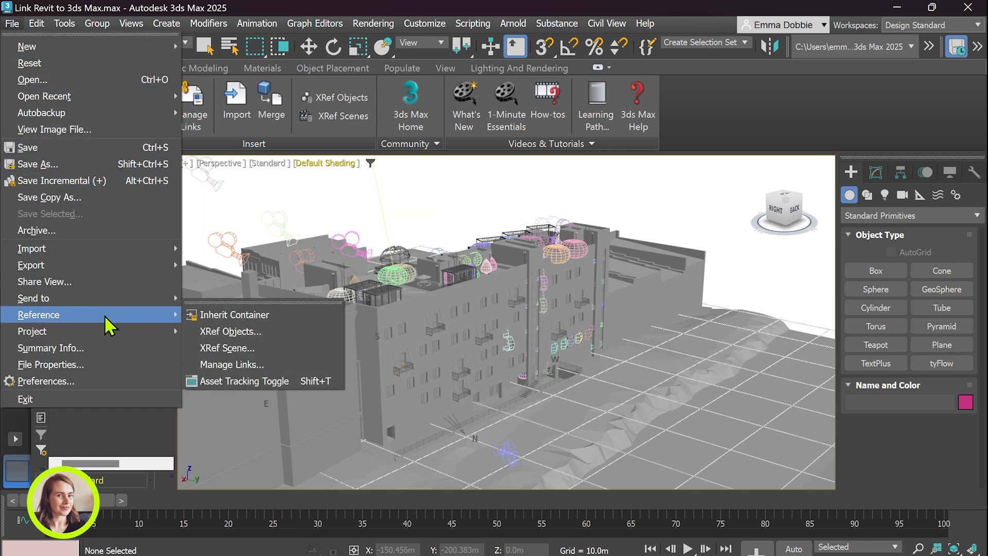
mouse_move(250, 364)
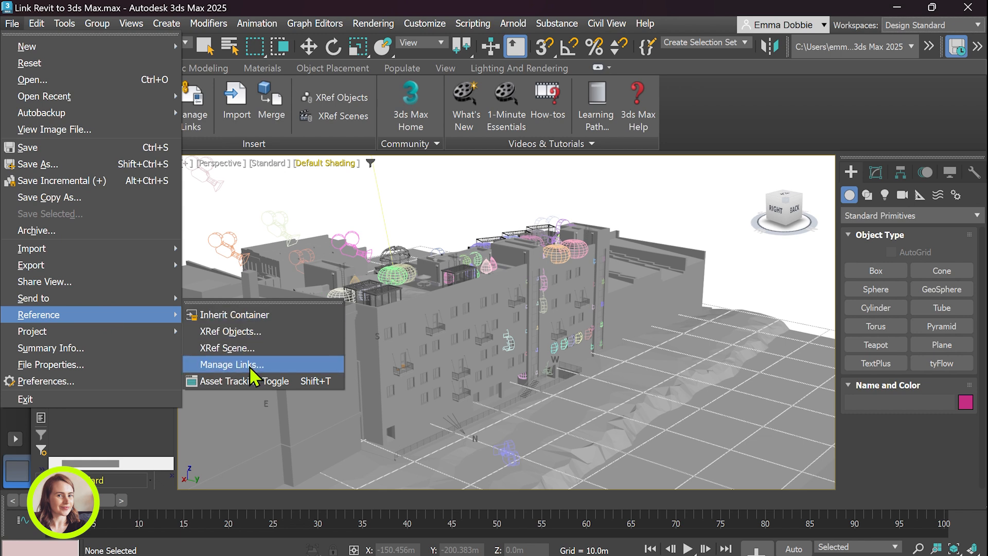
mouse_move(252, 367)
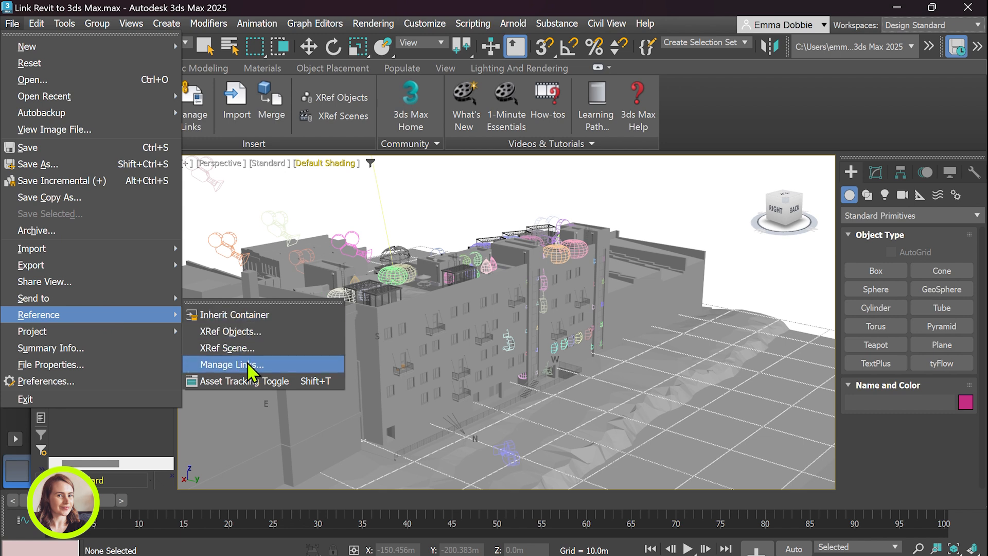
left_click(230, 364)
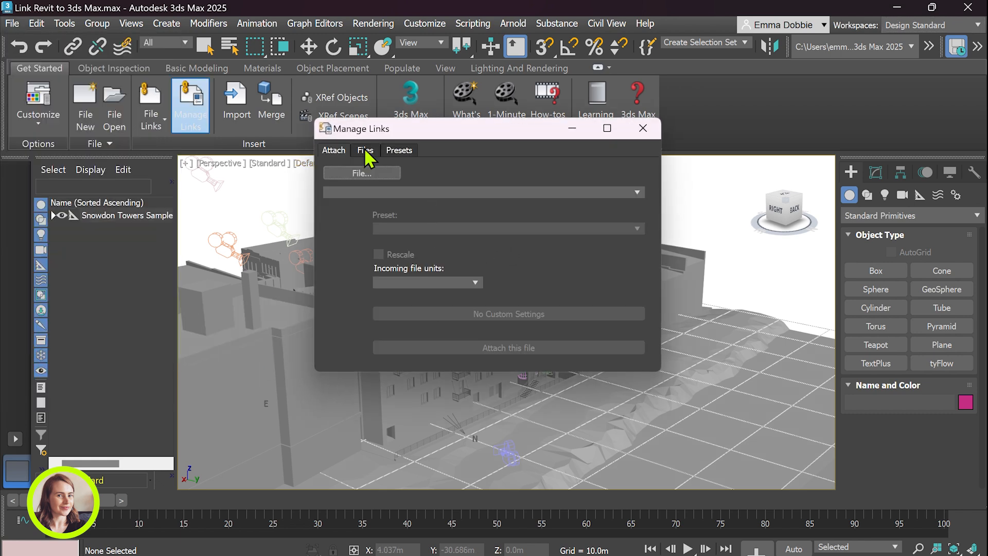
Reload the Snowdon Towers Revit link, keeping existing material parameters and assignments
left_click(365, 150)
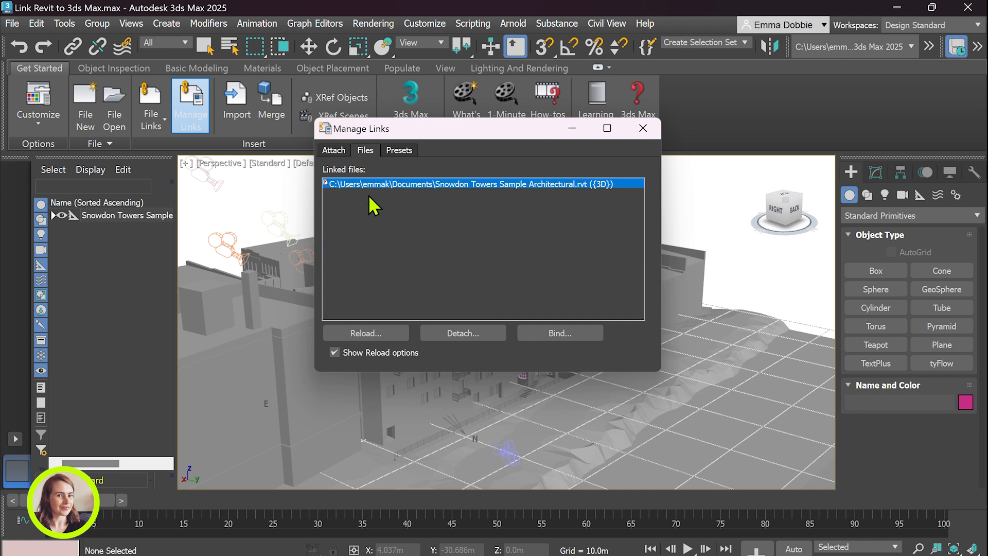
mouse_move(361, 188)
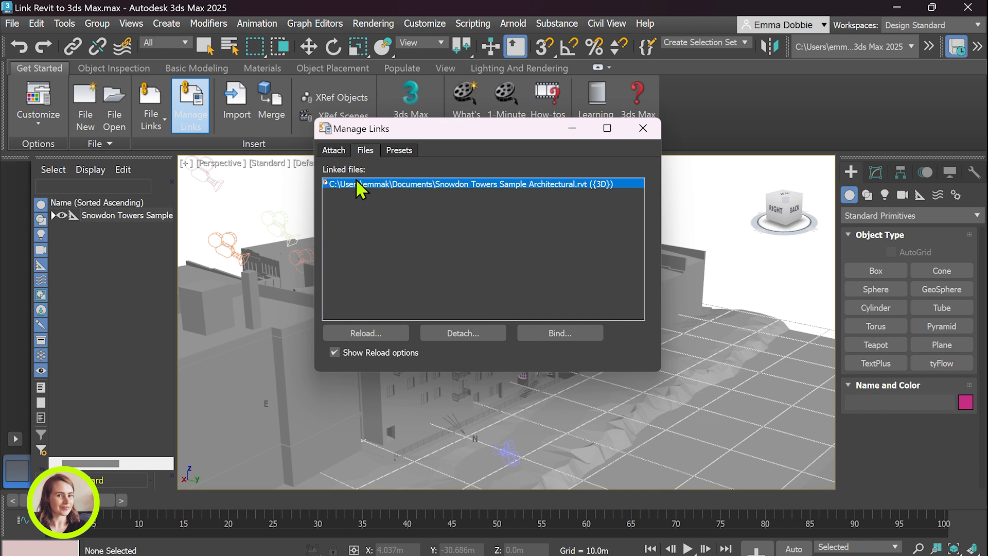
mouse_move(446, 242)
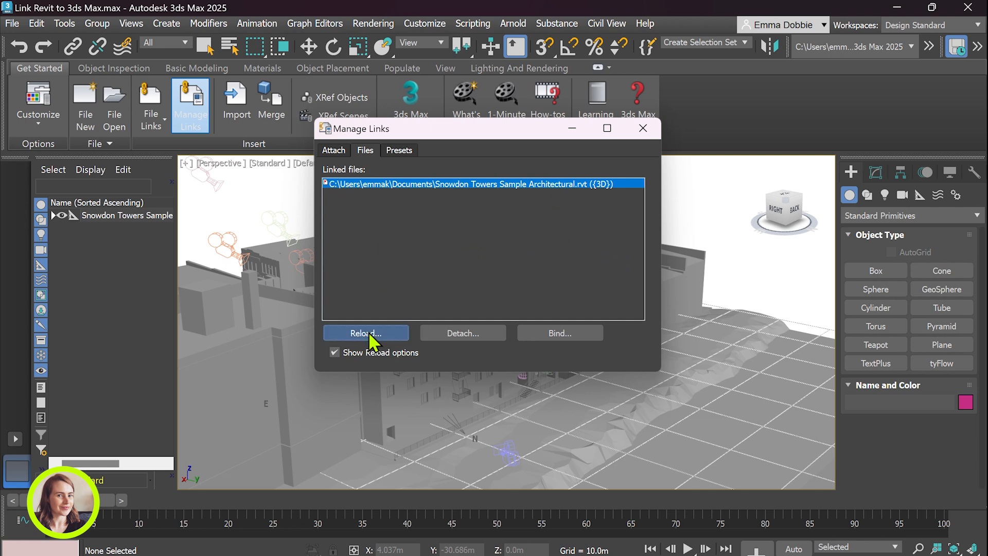
left_click(366, 333)
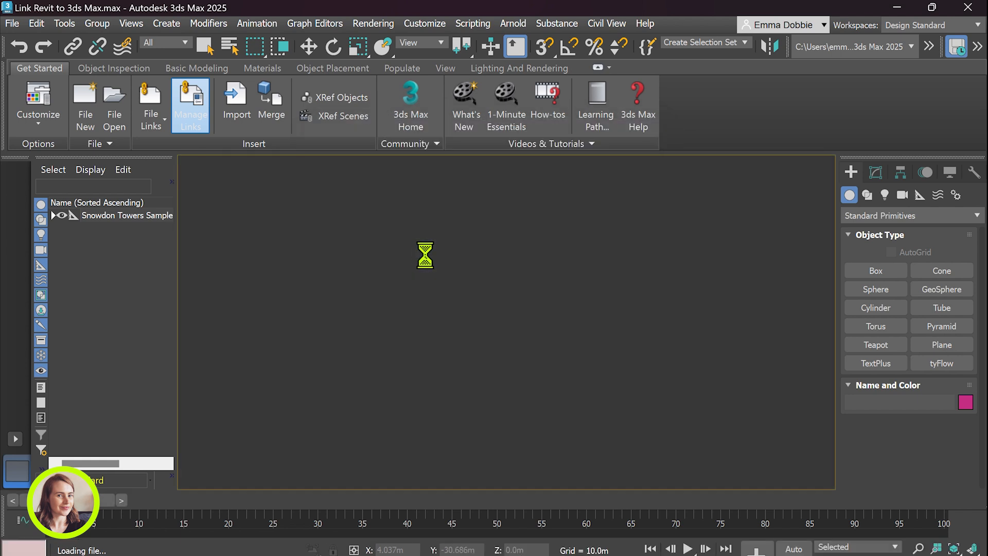
left_click(190, 104)
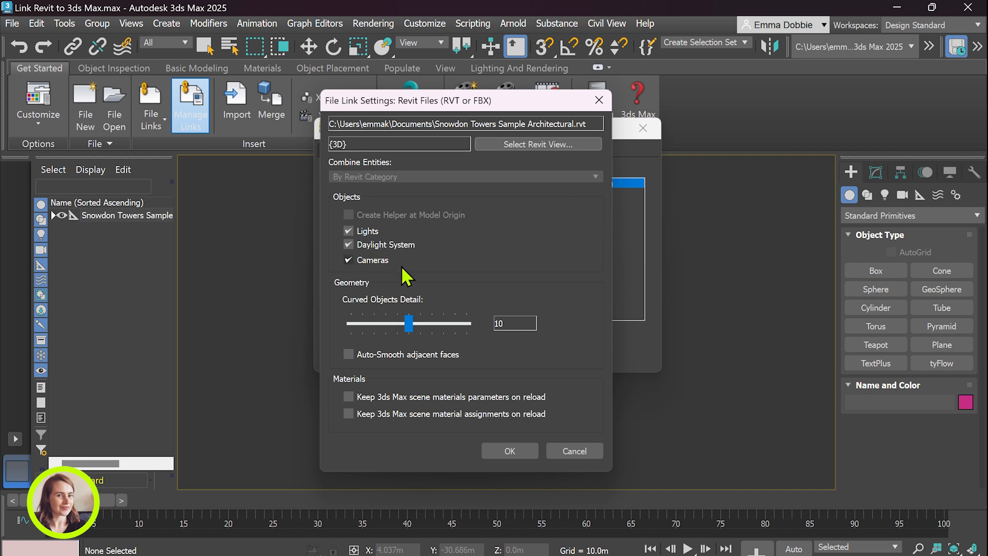
mouse_move(460, 233)
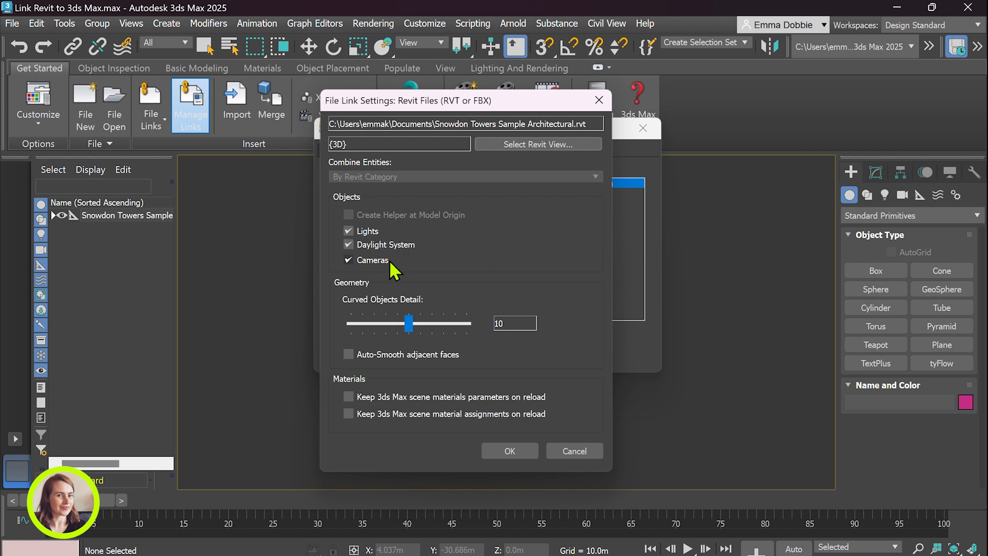
mouse_move(368, 267)
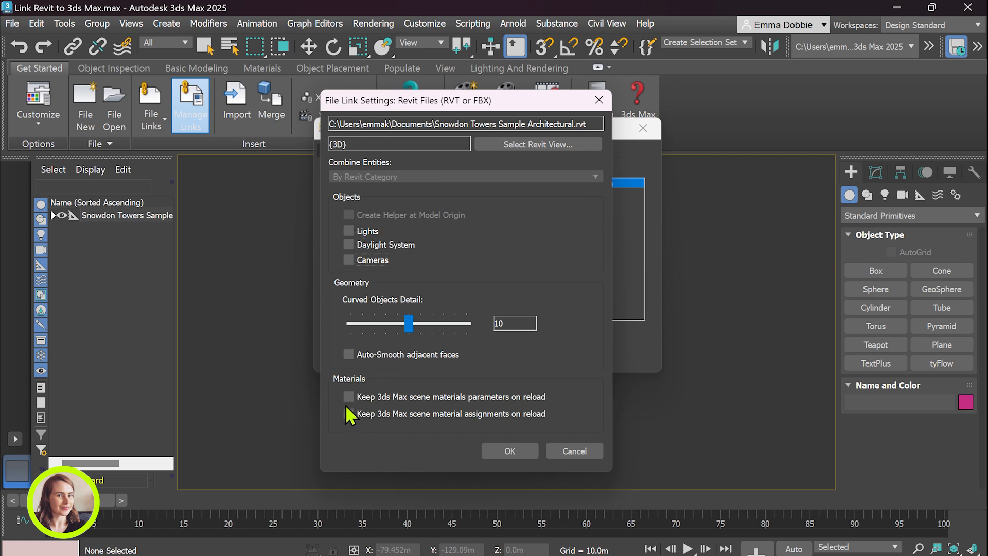
mouse_move(350, 425)
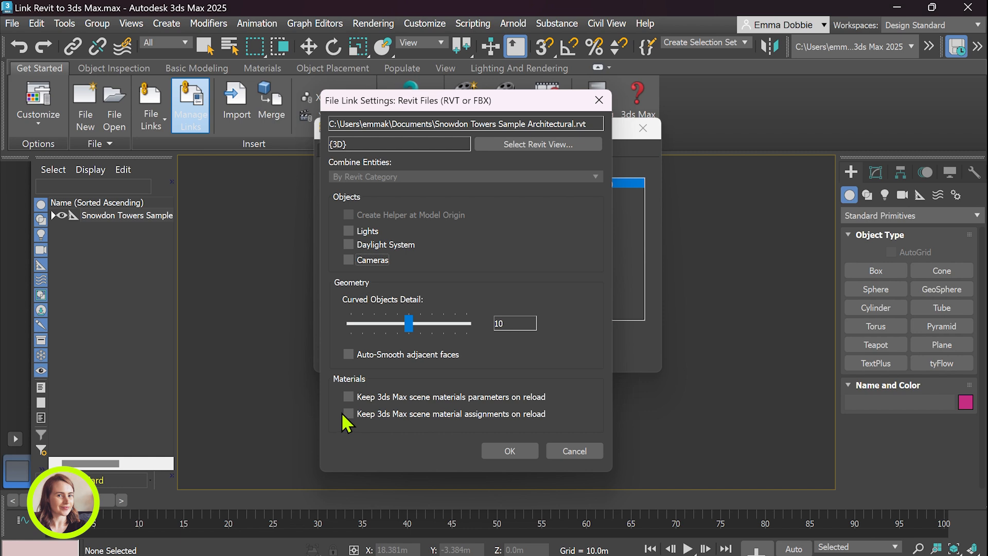
mouse_move(342, 415)
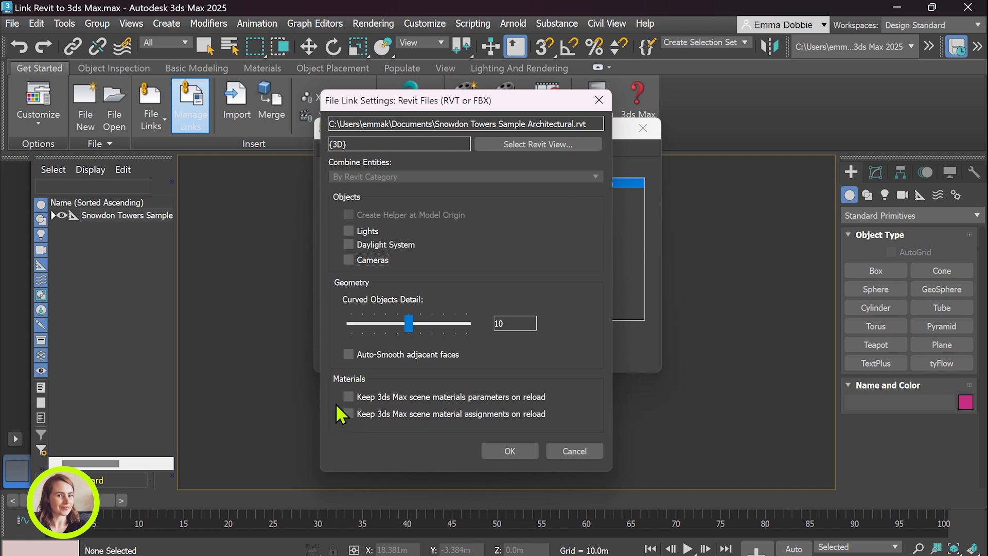
mouse_move(346, 408)
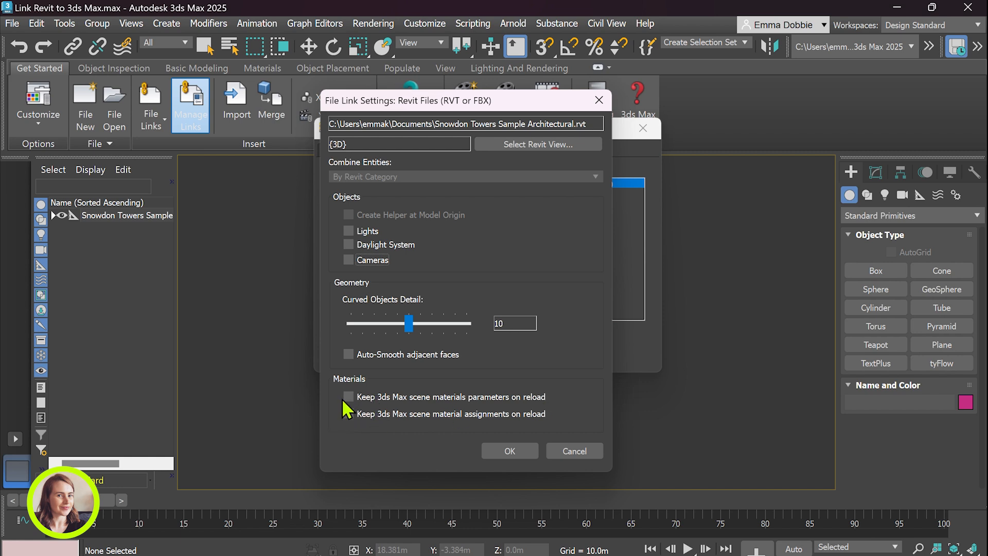
left_click(348, 397)
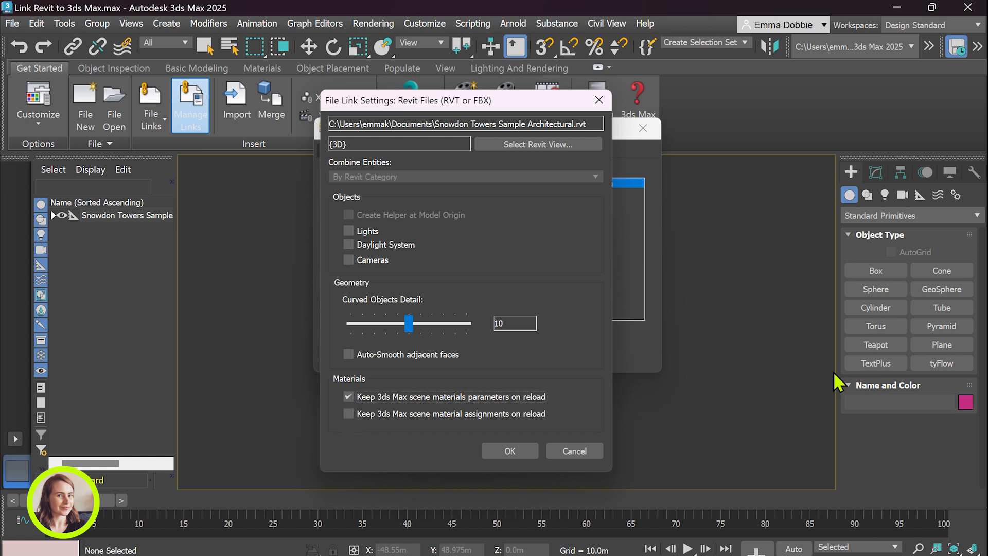
left_click(348, 413)
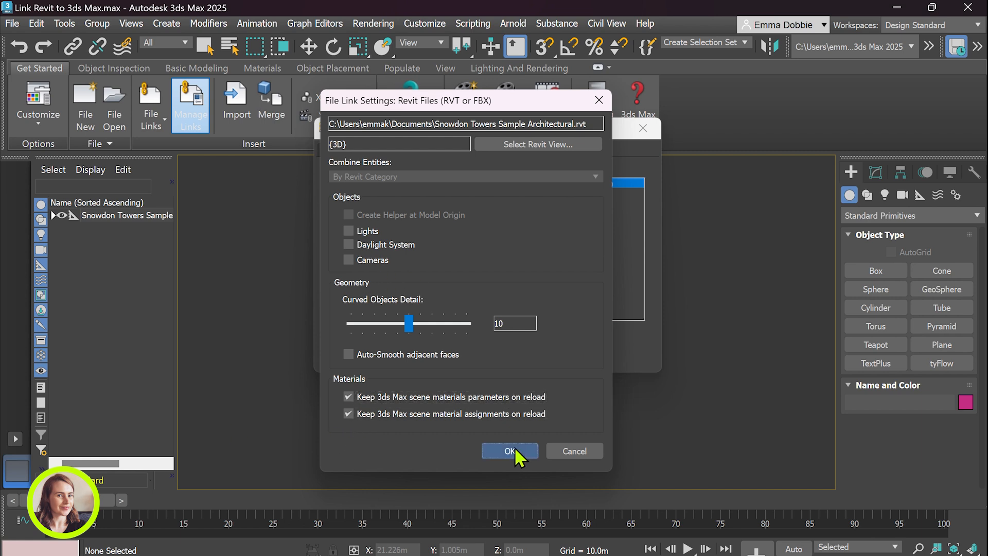
left_click(509, 451)
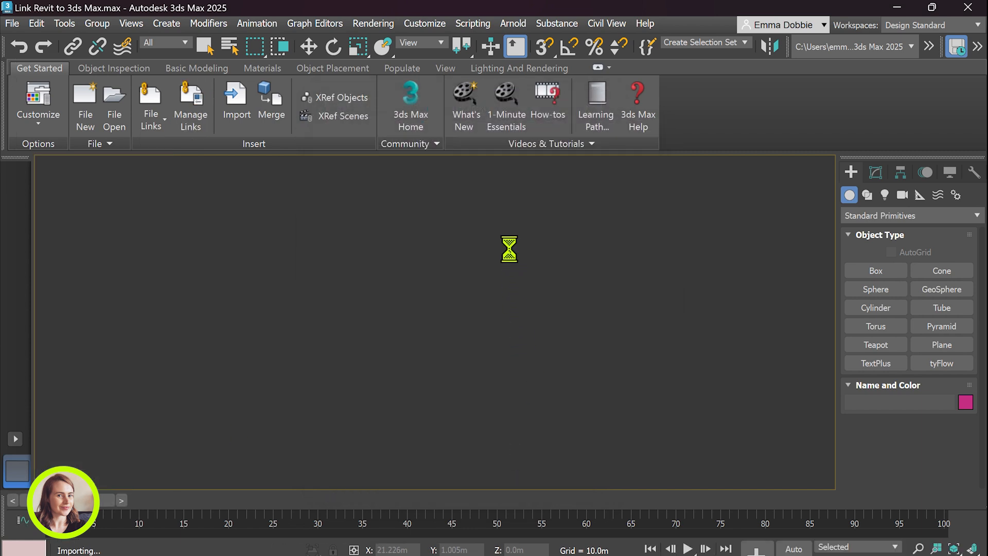
Close the Manage Links window to reveal the reloaded building in Perspective
left_click(190, 104)
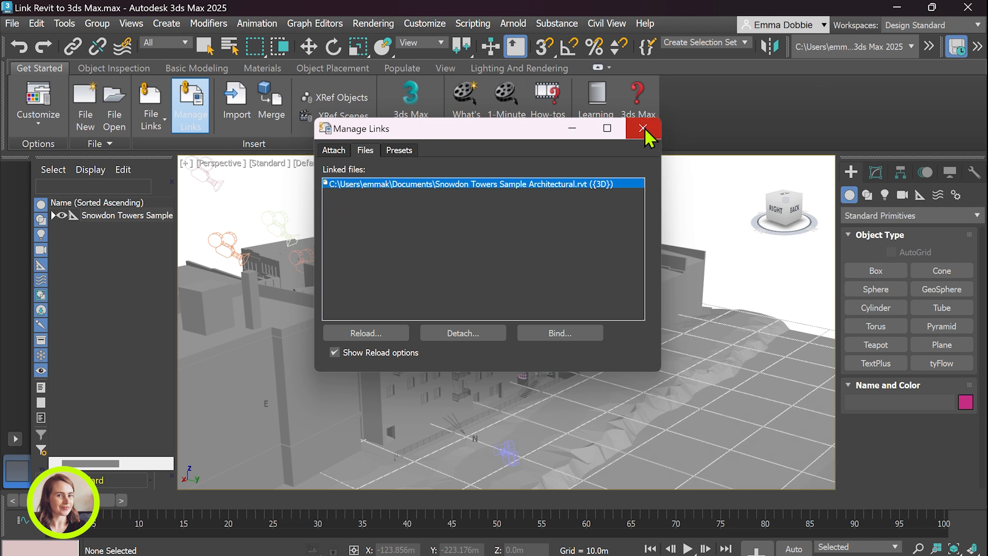
left_click(643, 129)
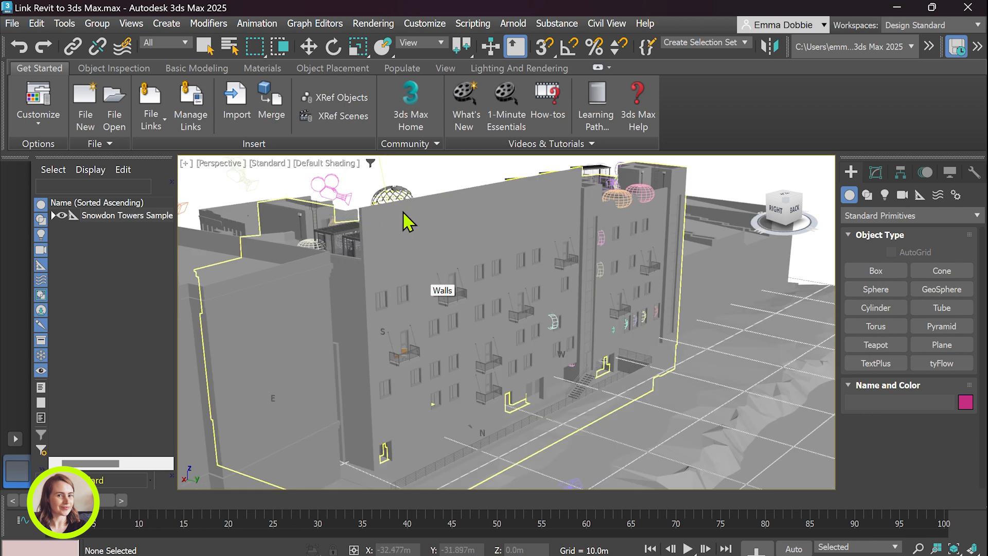
mouse_move(504, 249)
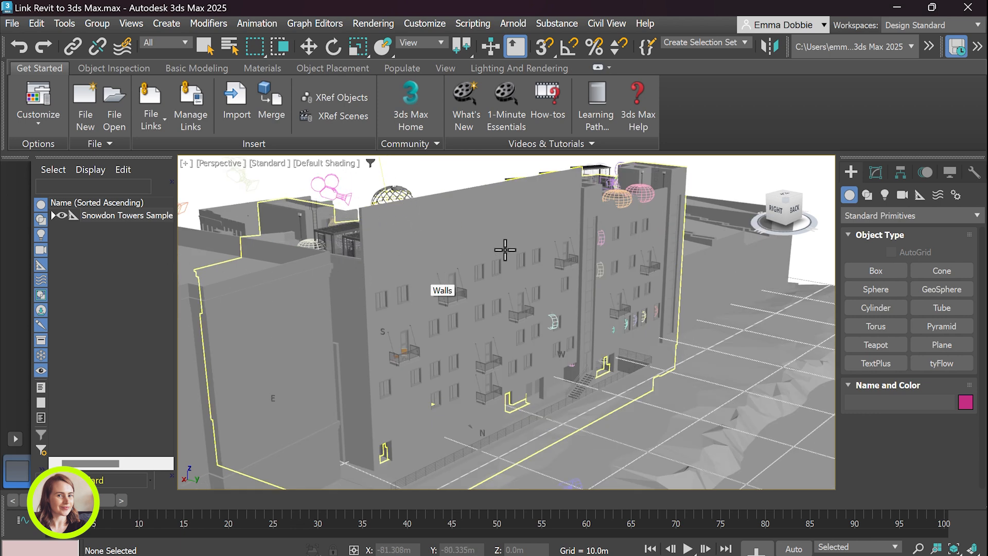
mouse_move(391, 222)
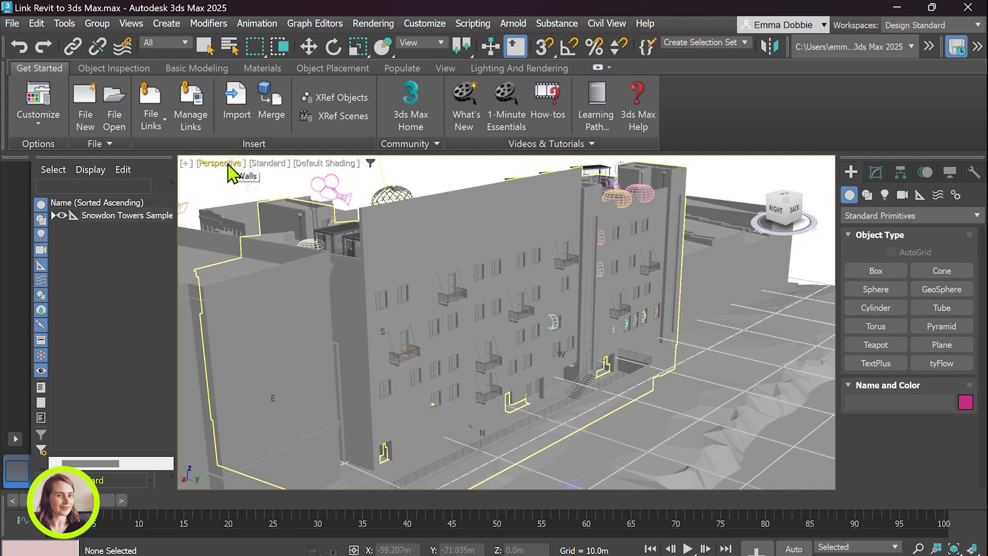
View through the Revit camera 'Exterior River View' from the viewport camera list
left_click(219, 163)
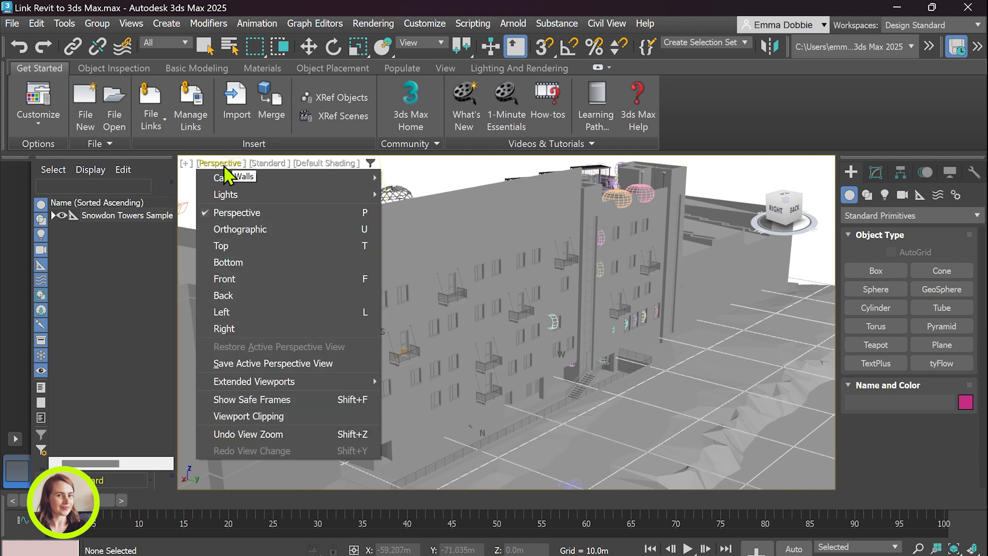
mouse_move(230, 178)
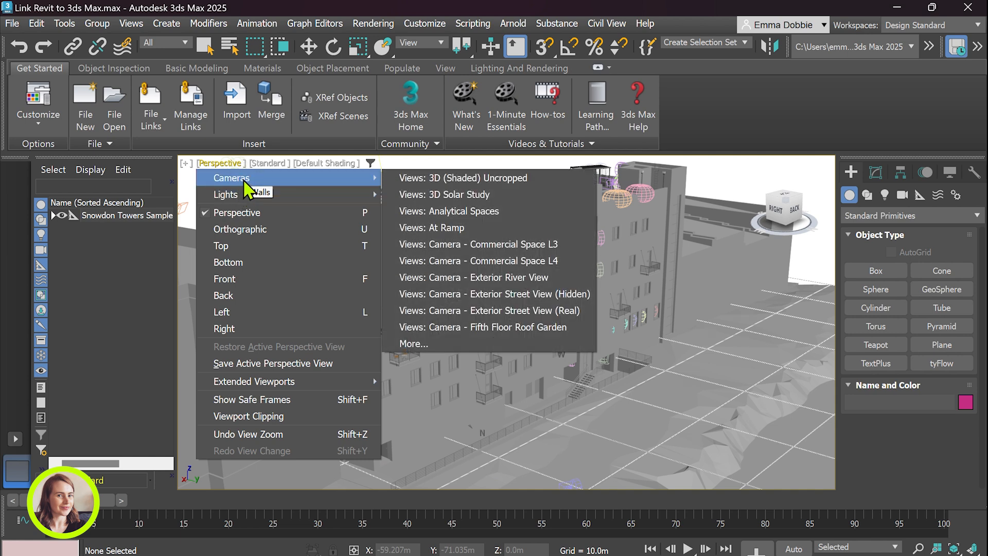
mouse_move(238, 187)
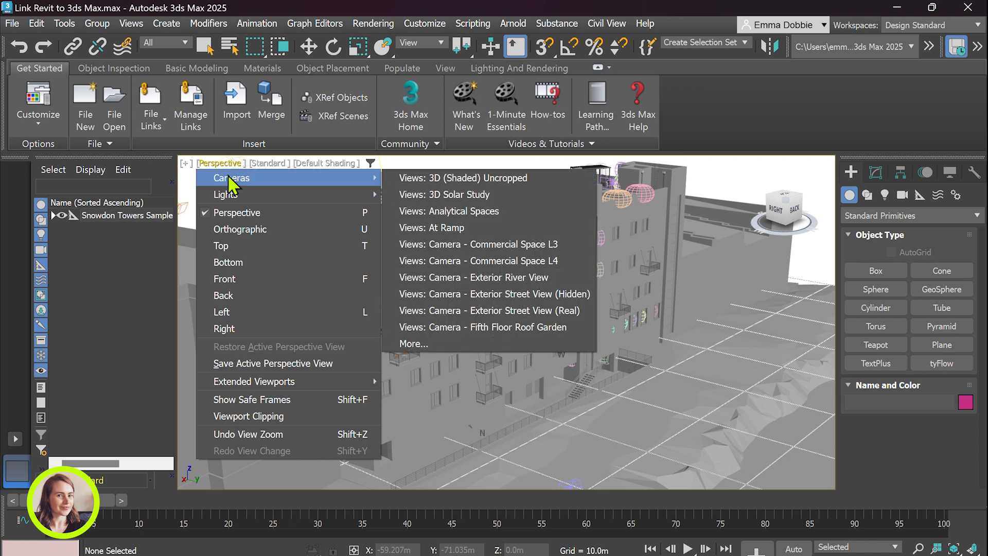
mouse_move(471, 342)
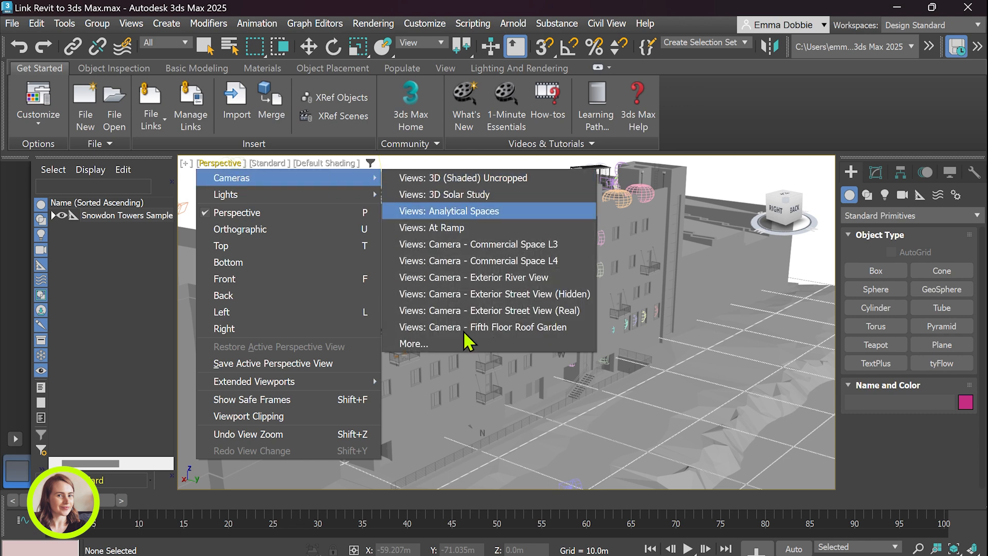
left_click(413, 343)
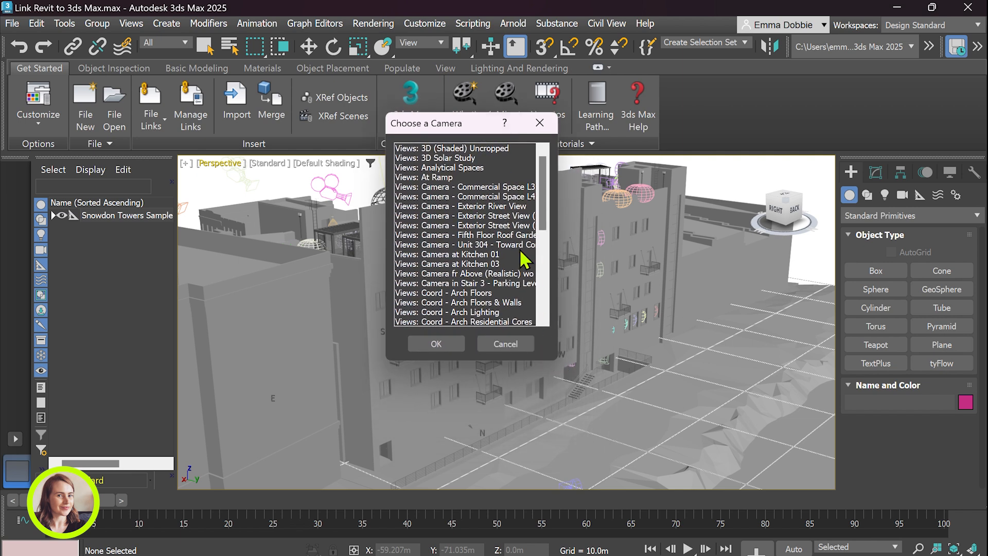
scroll("down", 3)
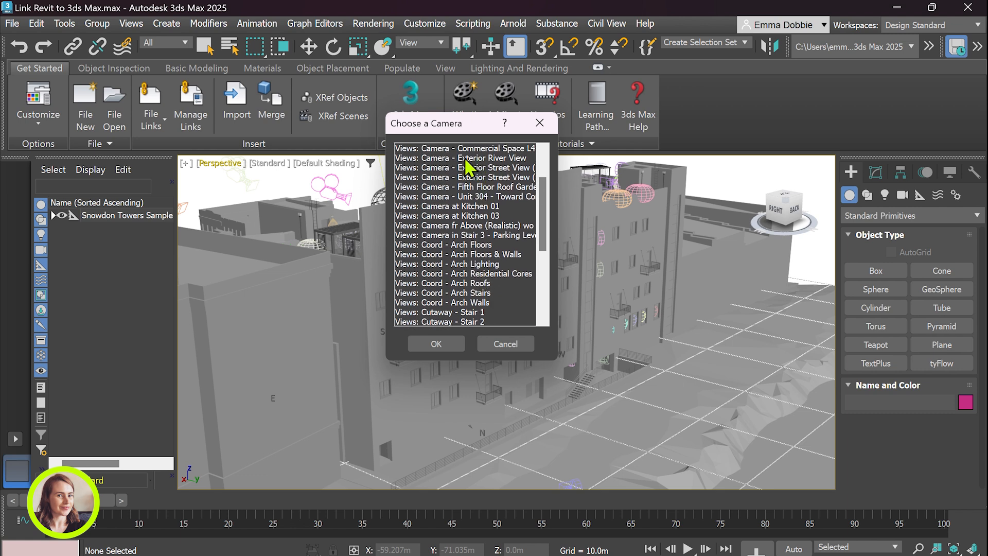
left_click(463, 158)
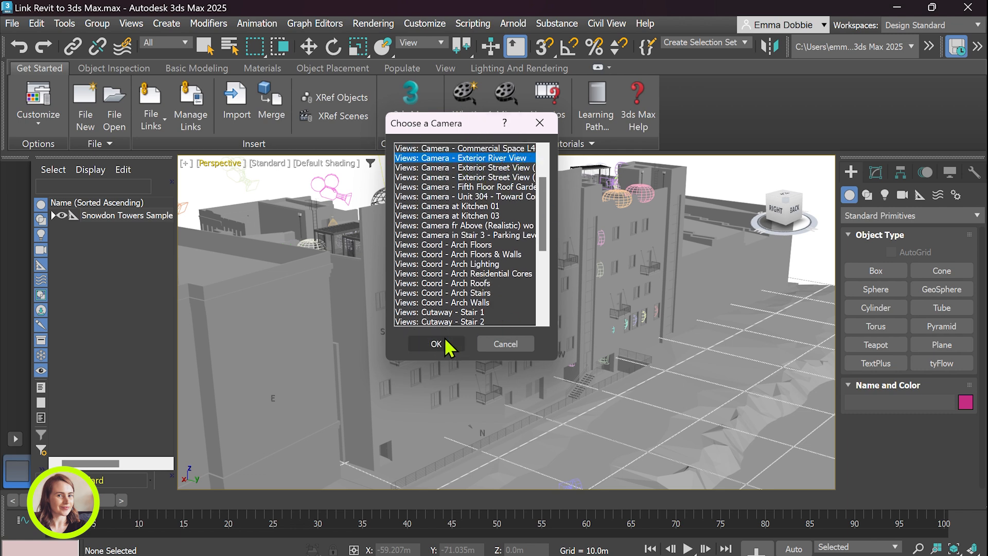
left_click(435, 344)
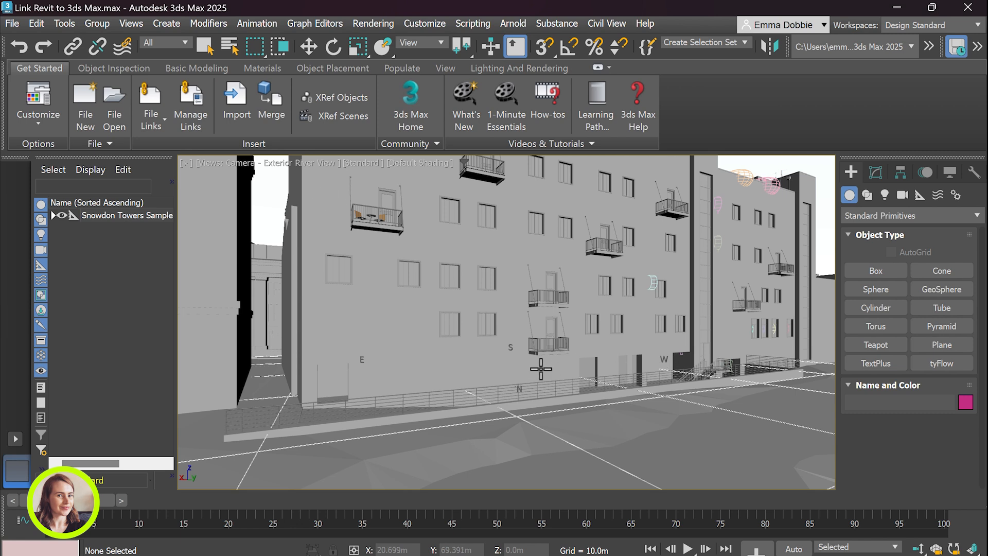
mouse_move(582, 254)
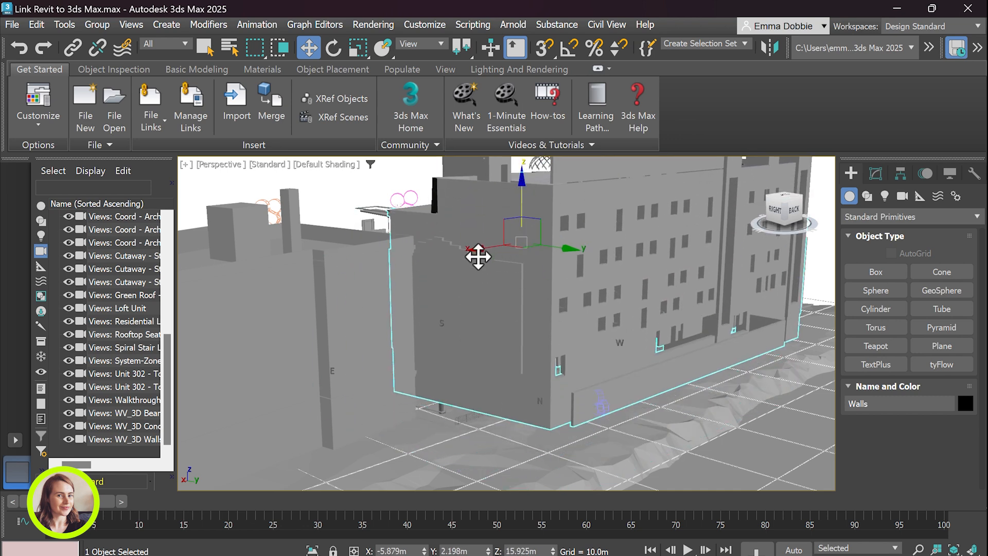
Orbit the perspective view around the building to inspect the updated wall
left_click_drag(478, 256, 541, 259)
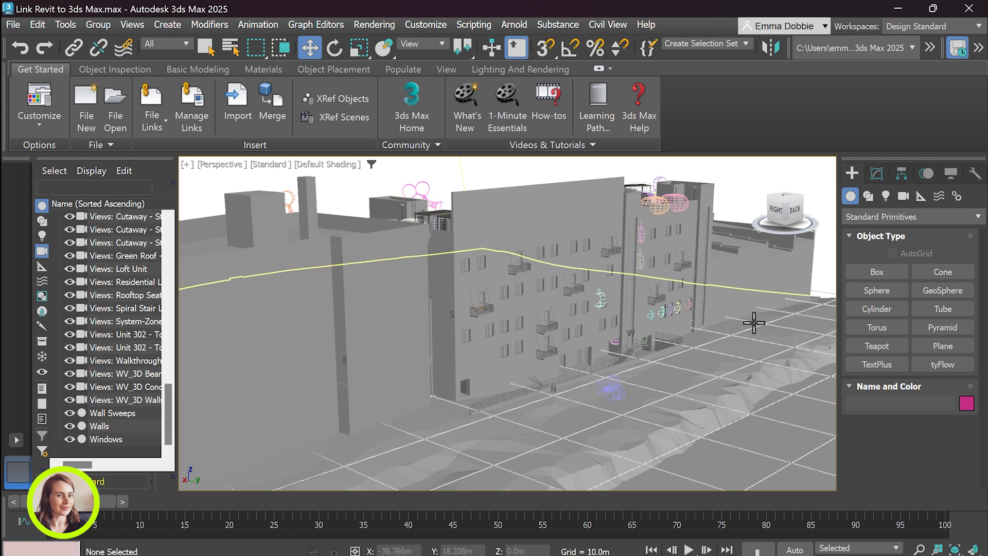
mouse_move(443, 277)
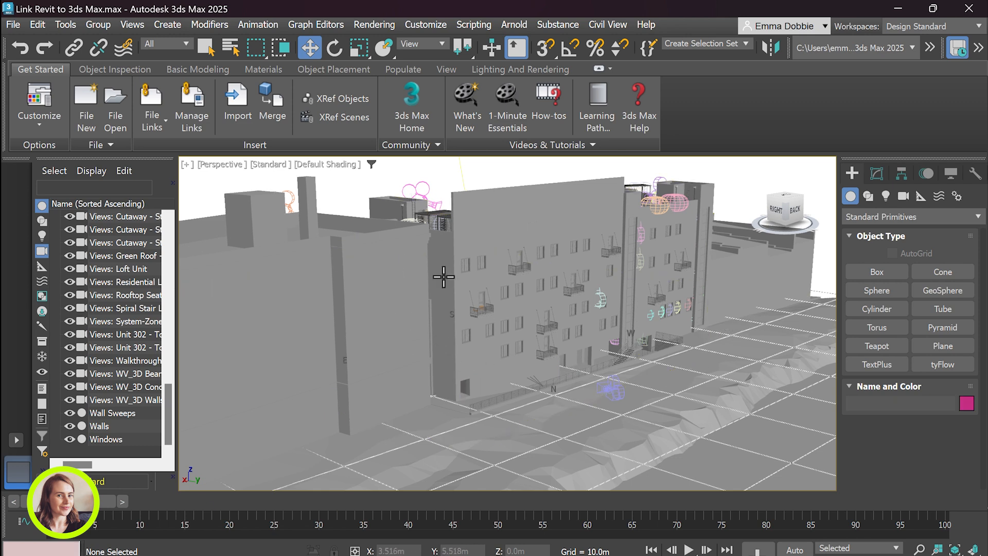
mouse_move(301, 180)
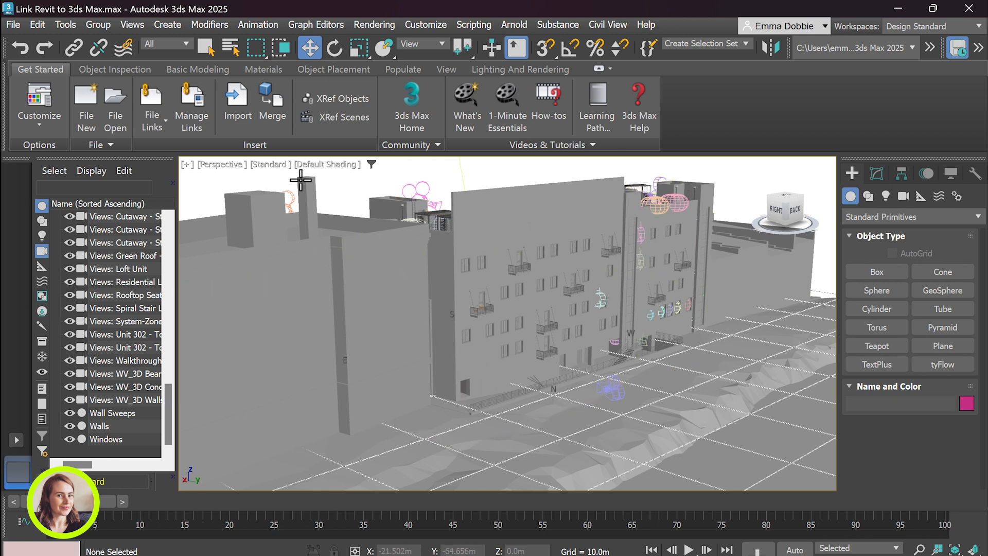
mouse_move(510, 217)
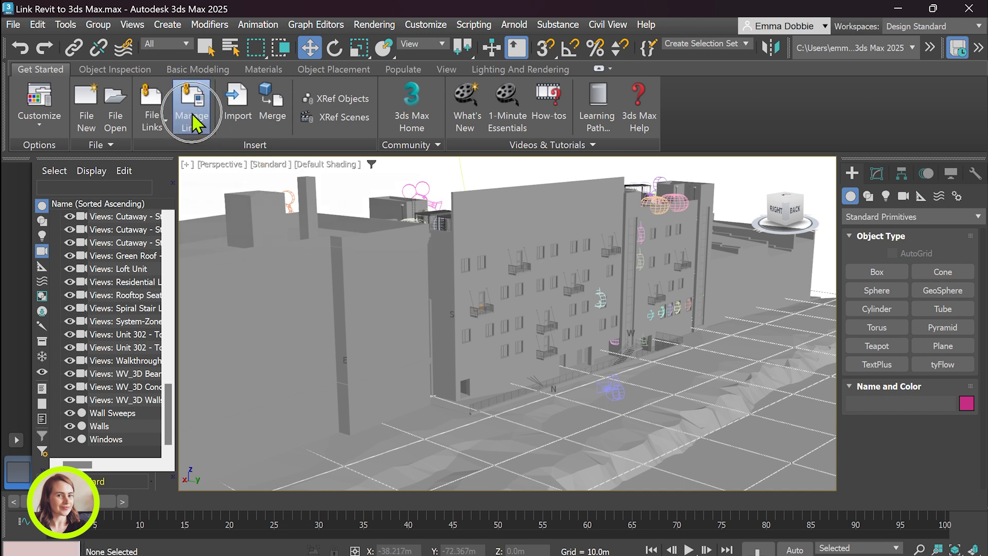
Bind the Snowdon Towers Revit file, confirm Proceed with Bind, and close Manage Links
left_click(191, 106)
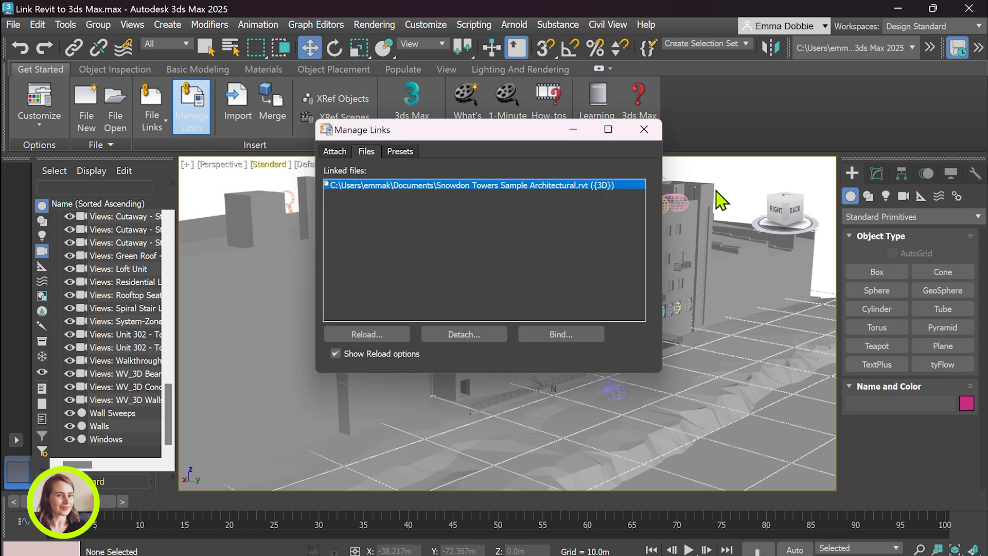
mouse_move(561, 334)
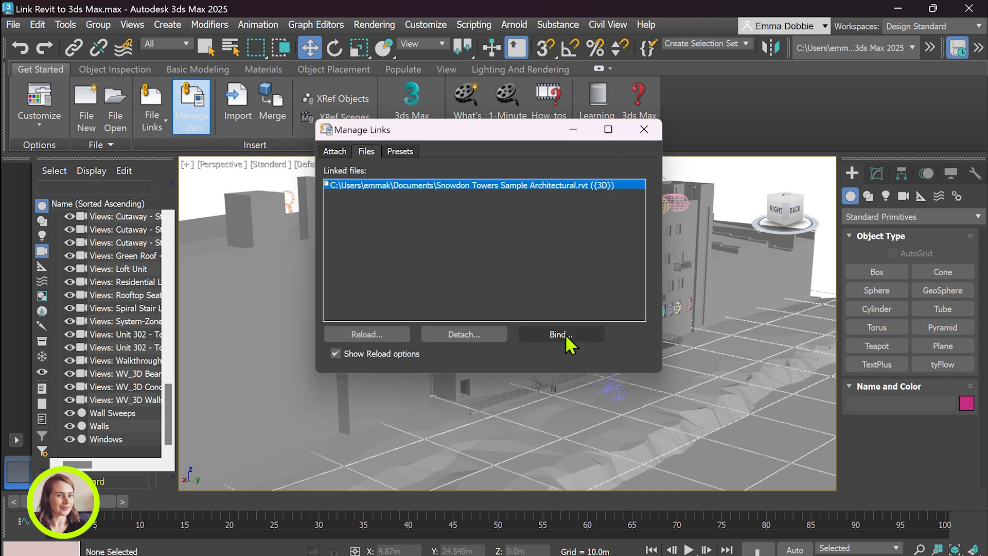
left_click(557, 334)
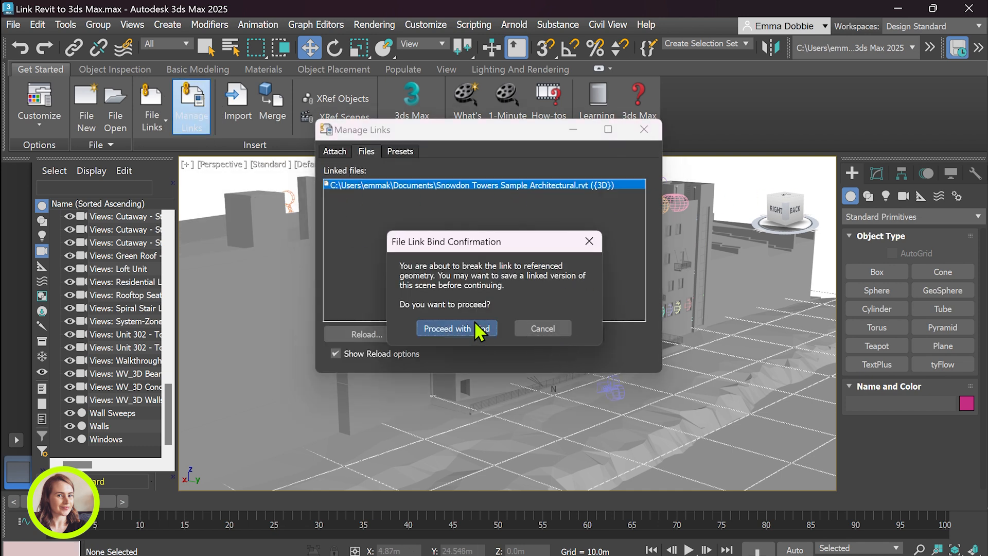
left_click(455, 329)
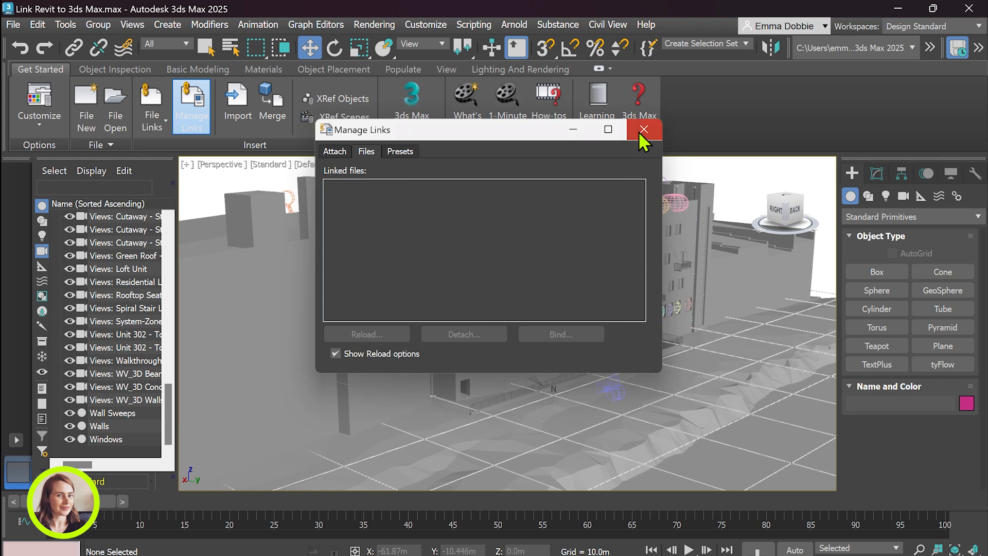
left_click(643, 129)
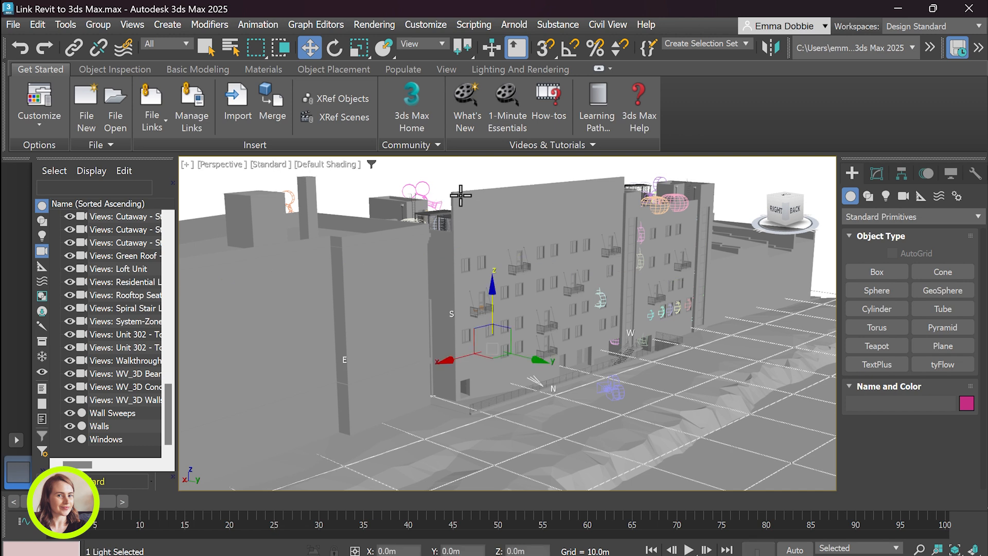
mouse_move(18, 451)
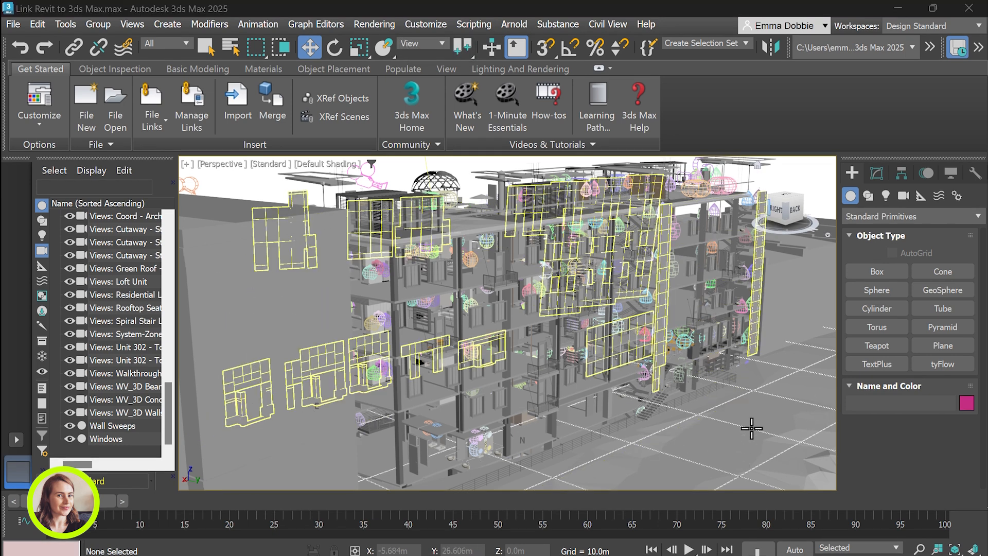
Orbit around the wall-less building to view its exposed floors, stairs and lights
left_click_drag(749, 428, 687, 418)
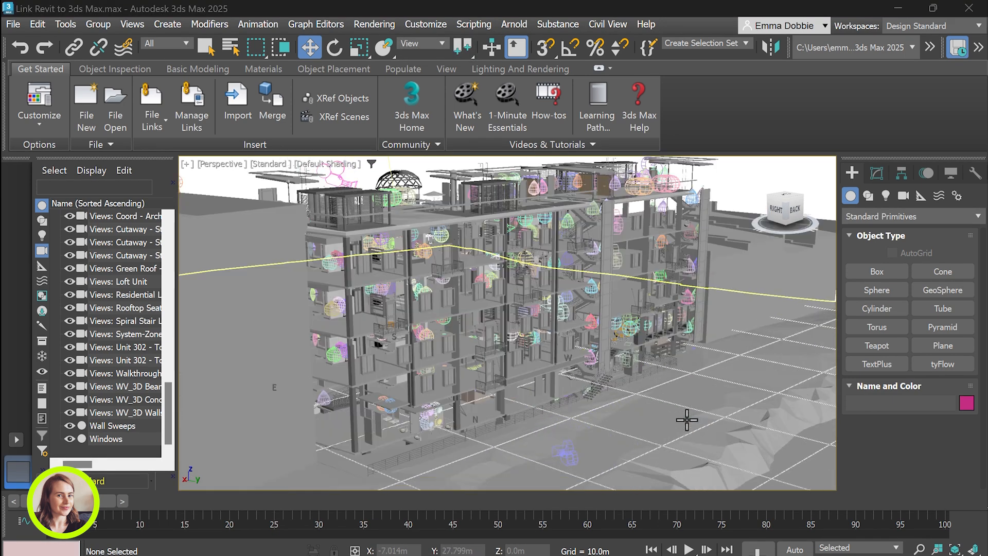